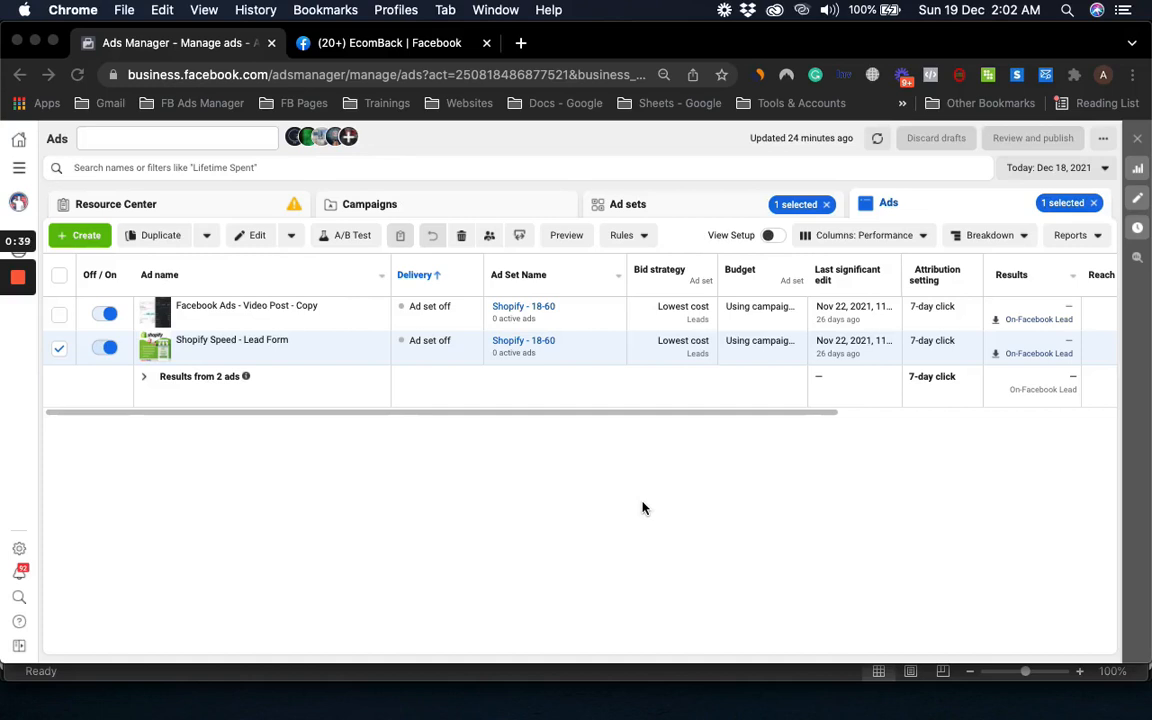
pyautogui.moveTo(470, 508)
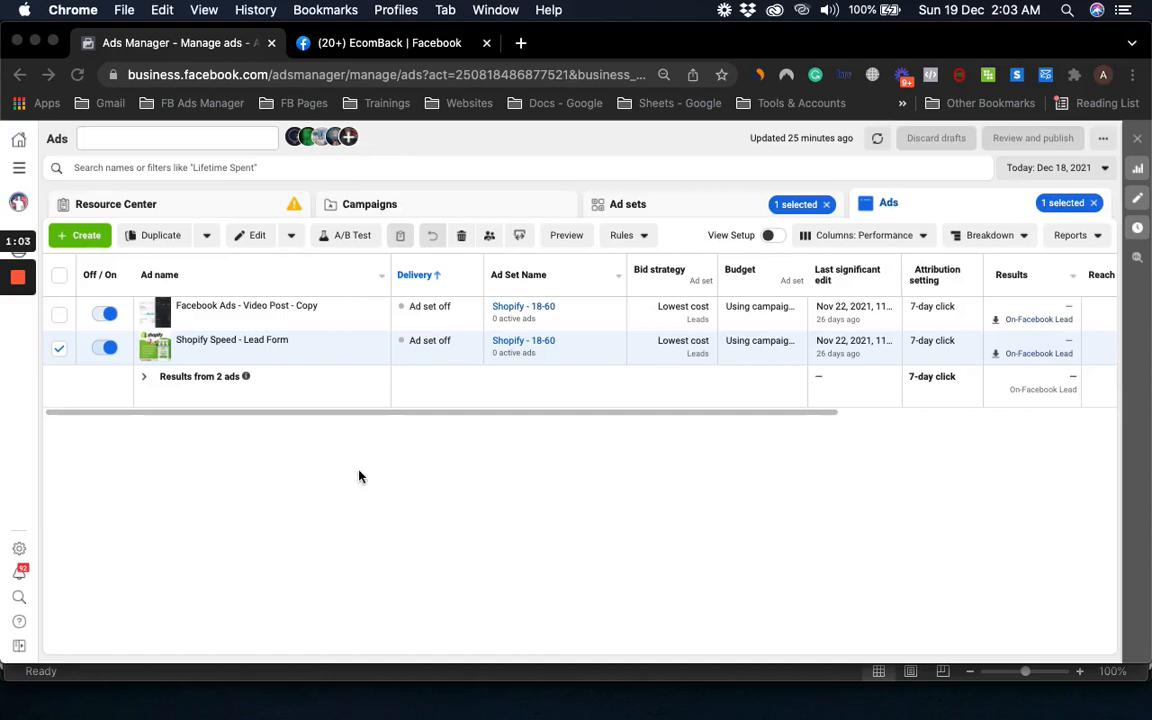
pyautogui.moveTo(365, 356)
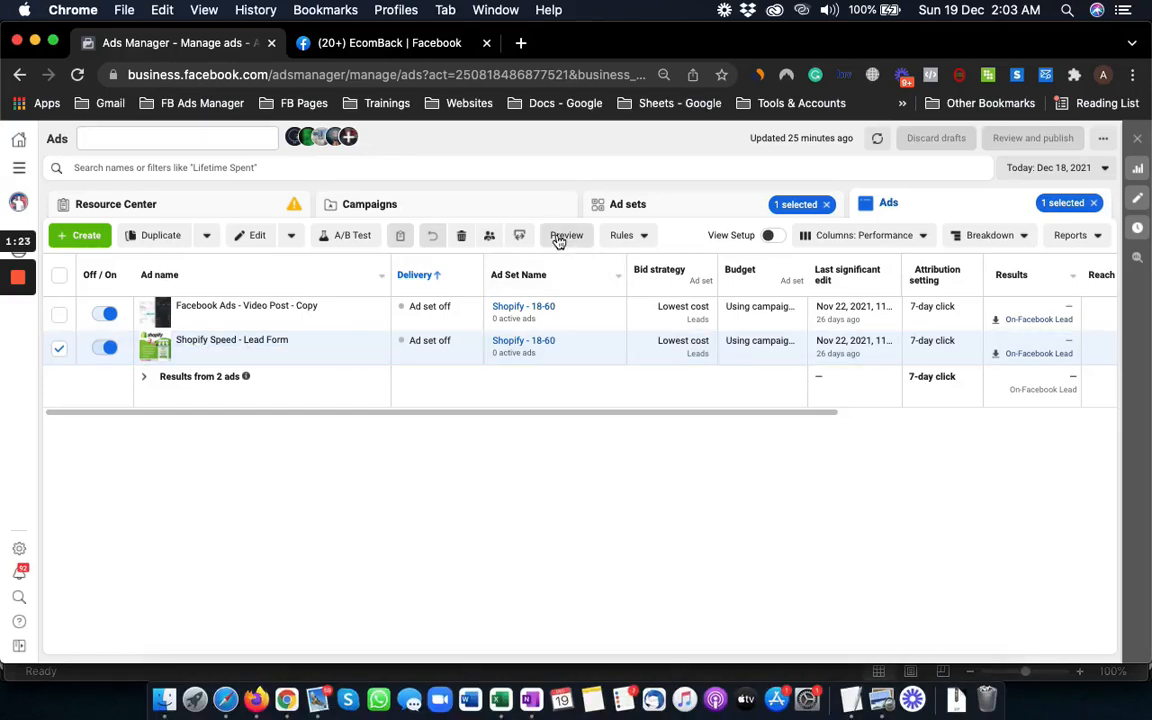
# Generate and copy a shareable preview link for the Shopify Speed lead form ad
pyautogui.click(566, 235)
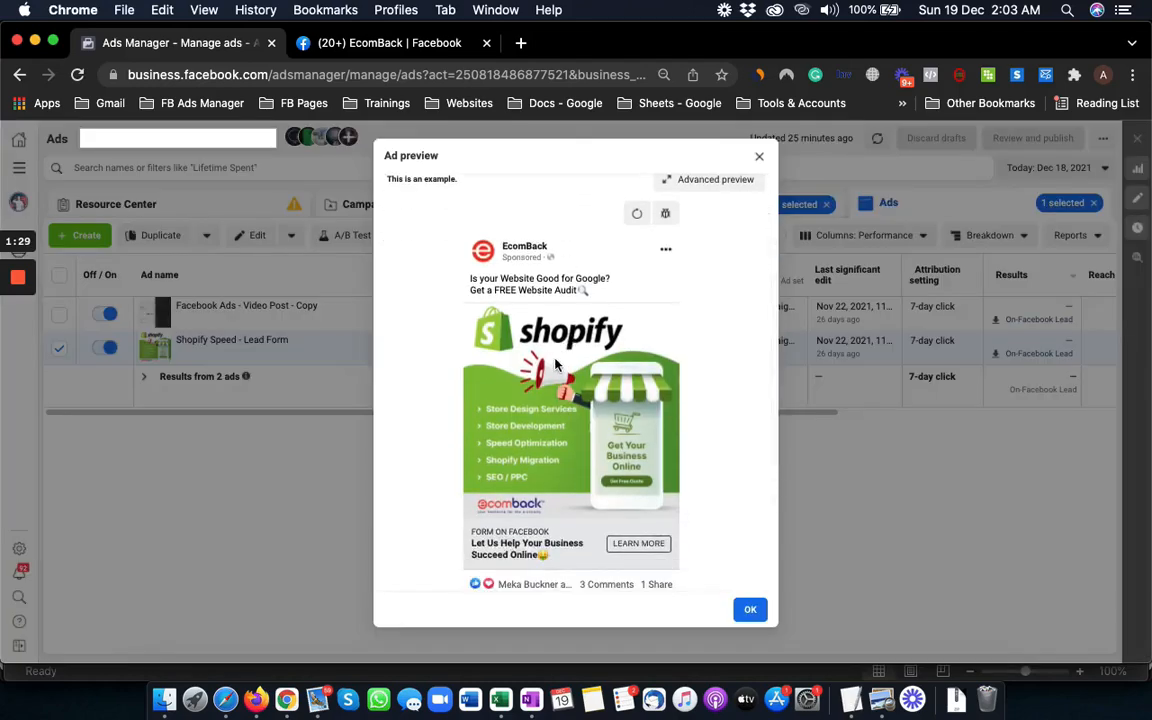
pyautogui.scroll(-3)
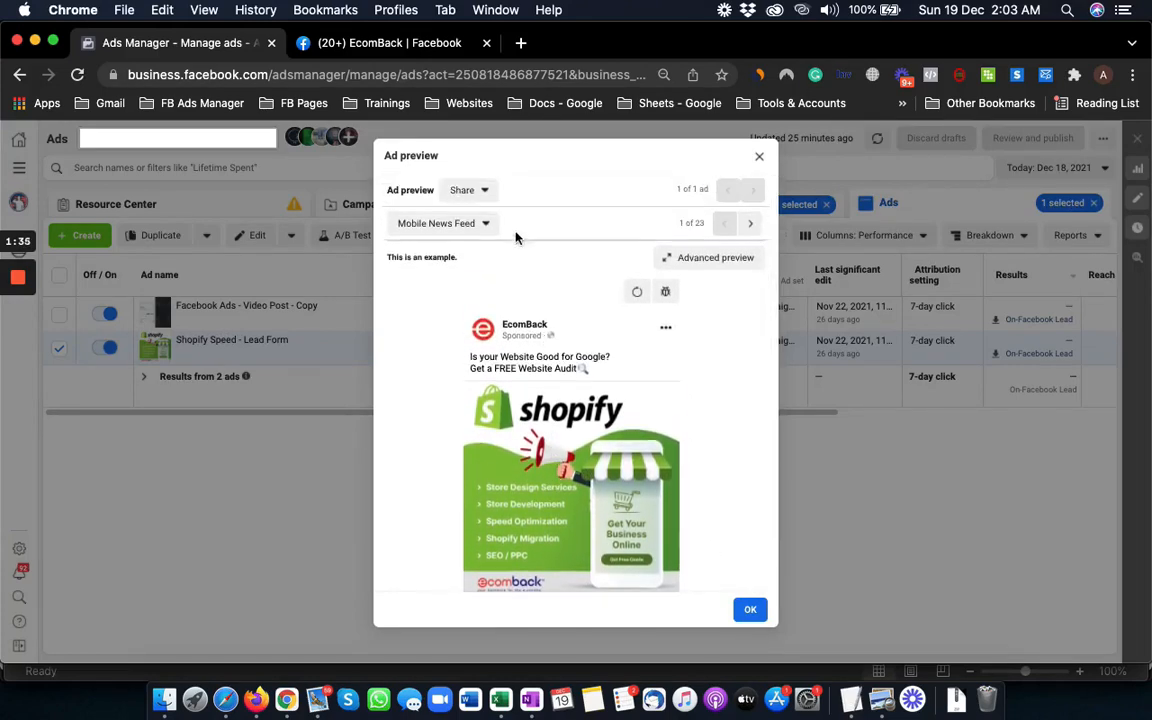
pyautogui.click(466, 190)
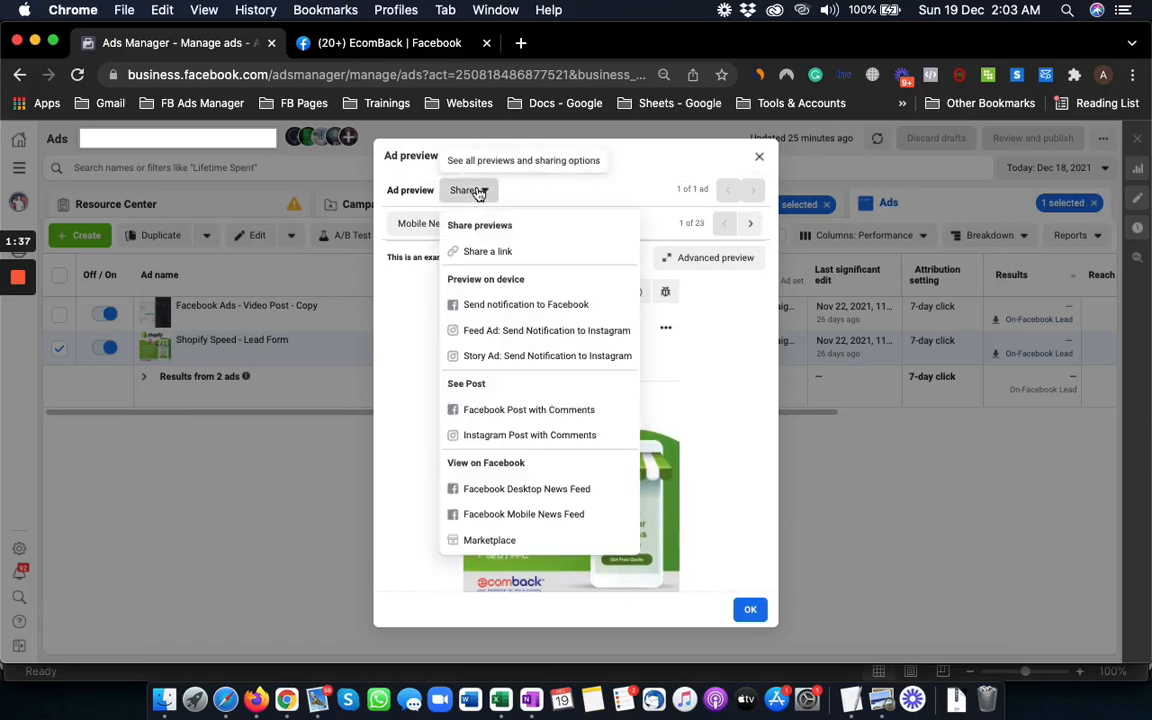
pyautogui.moveTo(487, 251)
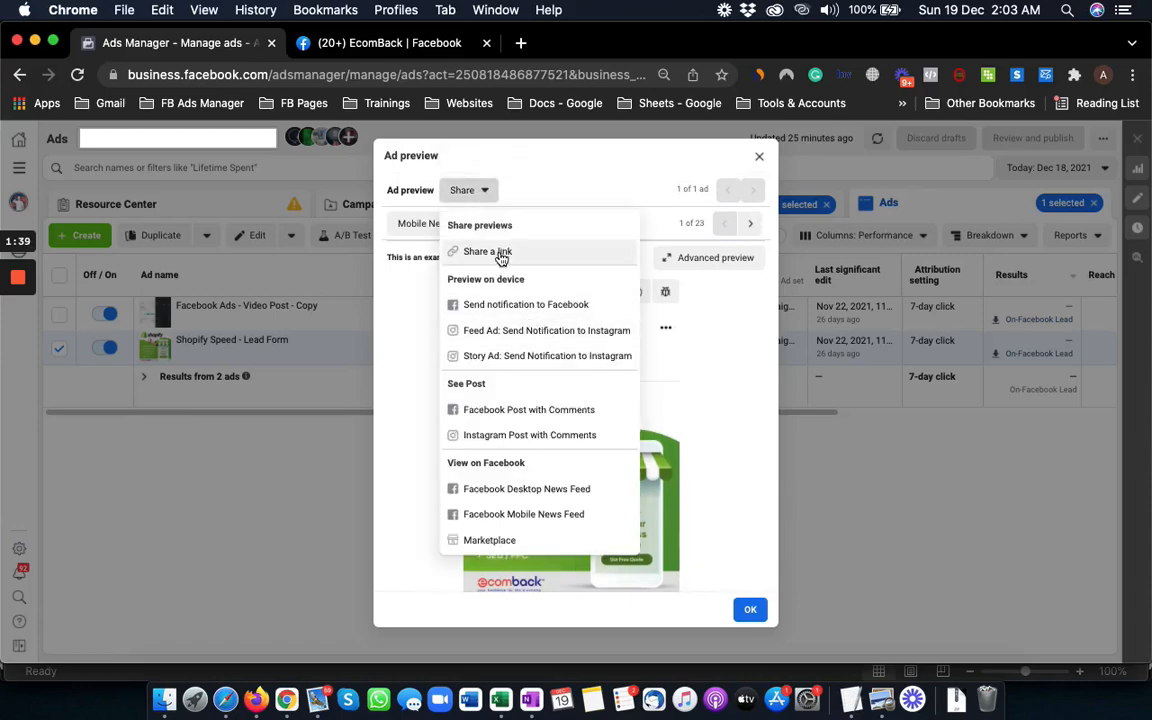
pyautogui.click(487, 251)
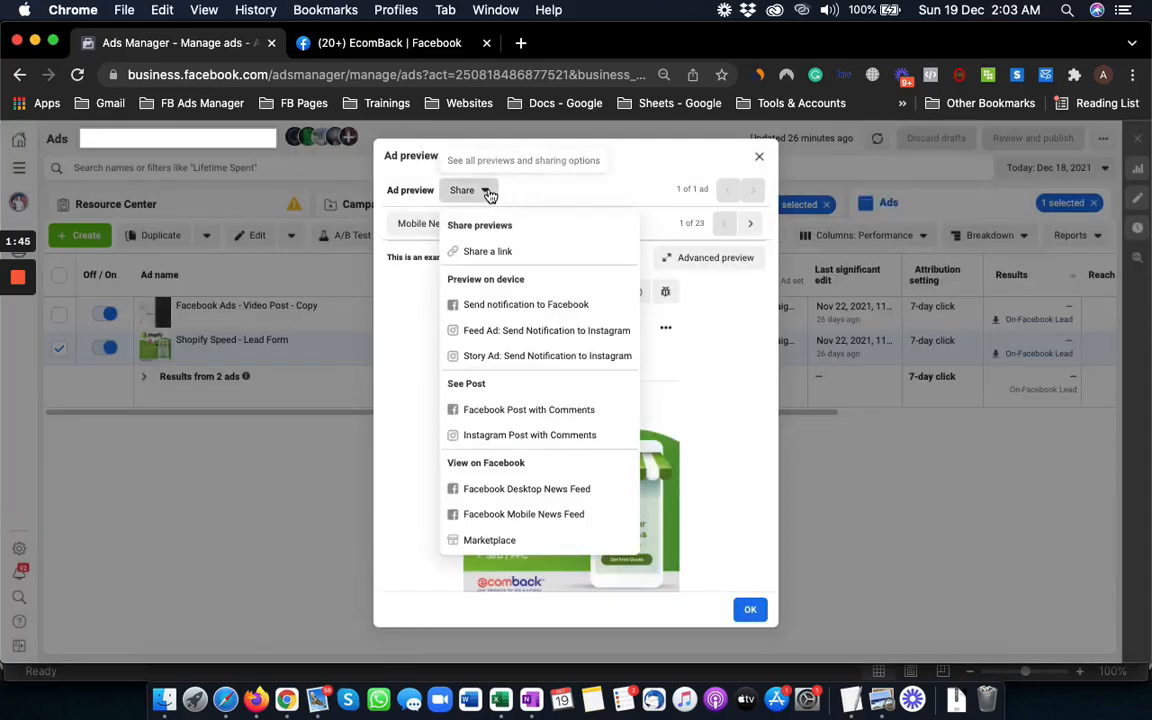
pyautogui.moveTo(487, 251)
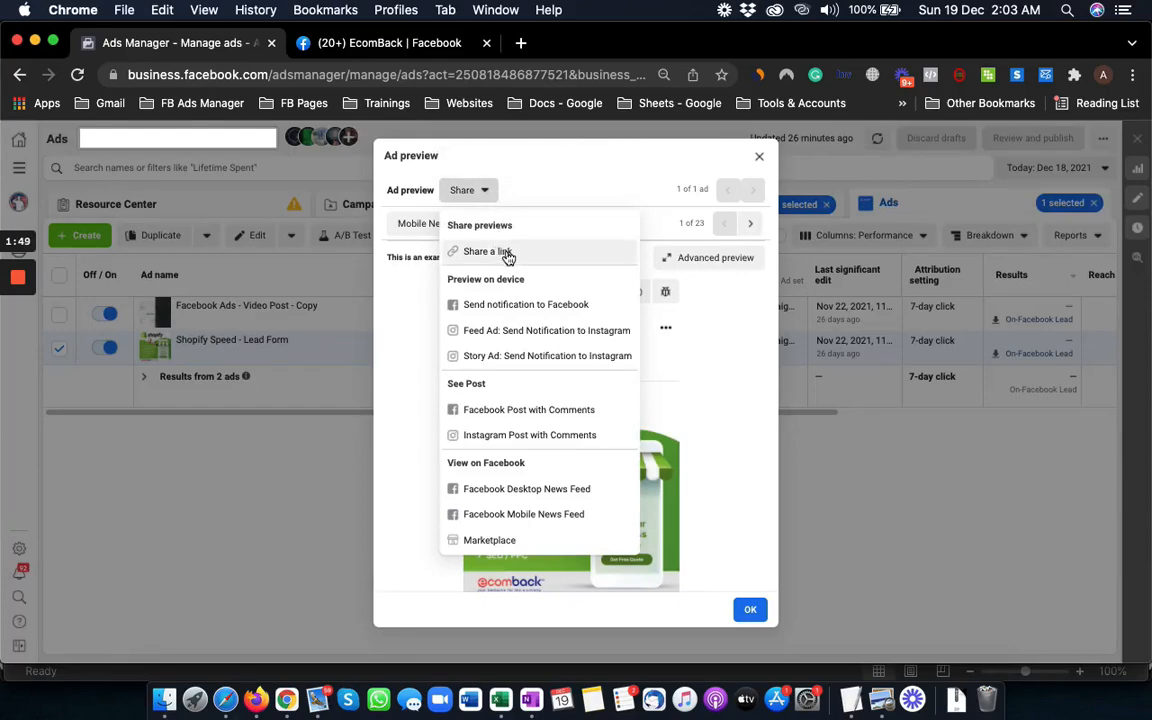
pyautogui.click(487, 251)
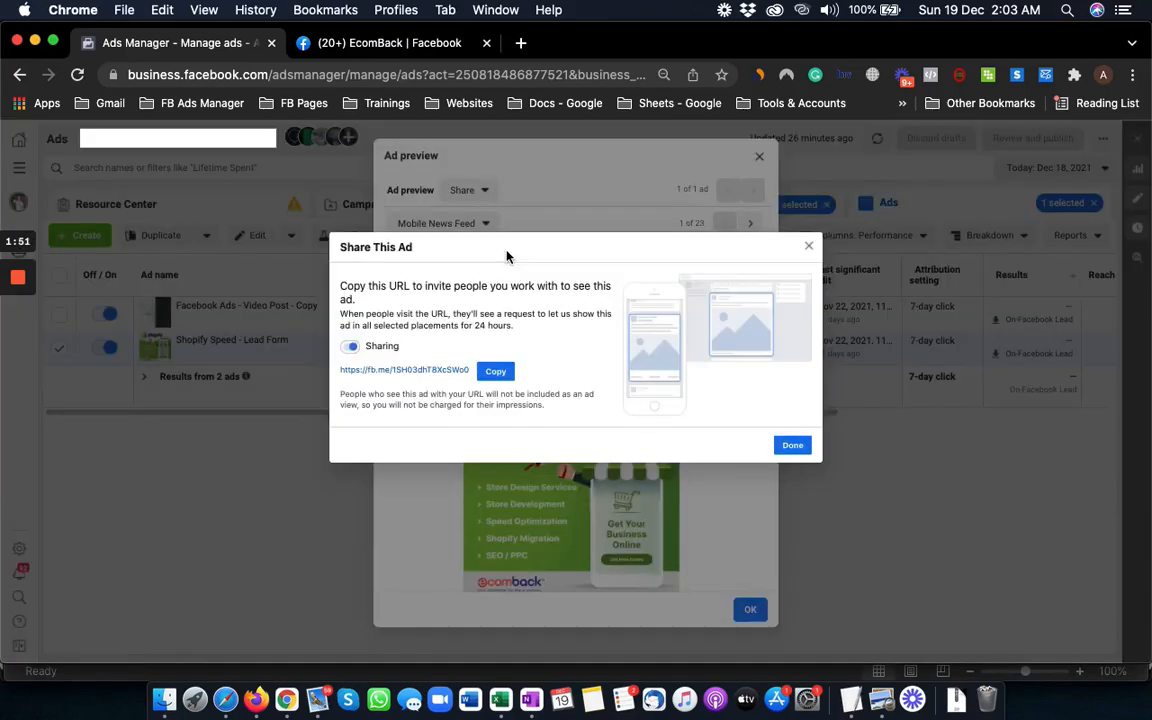
pyautogui.moveTo(551, 413)
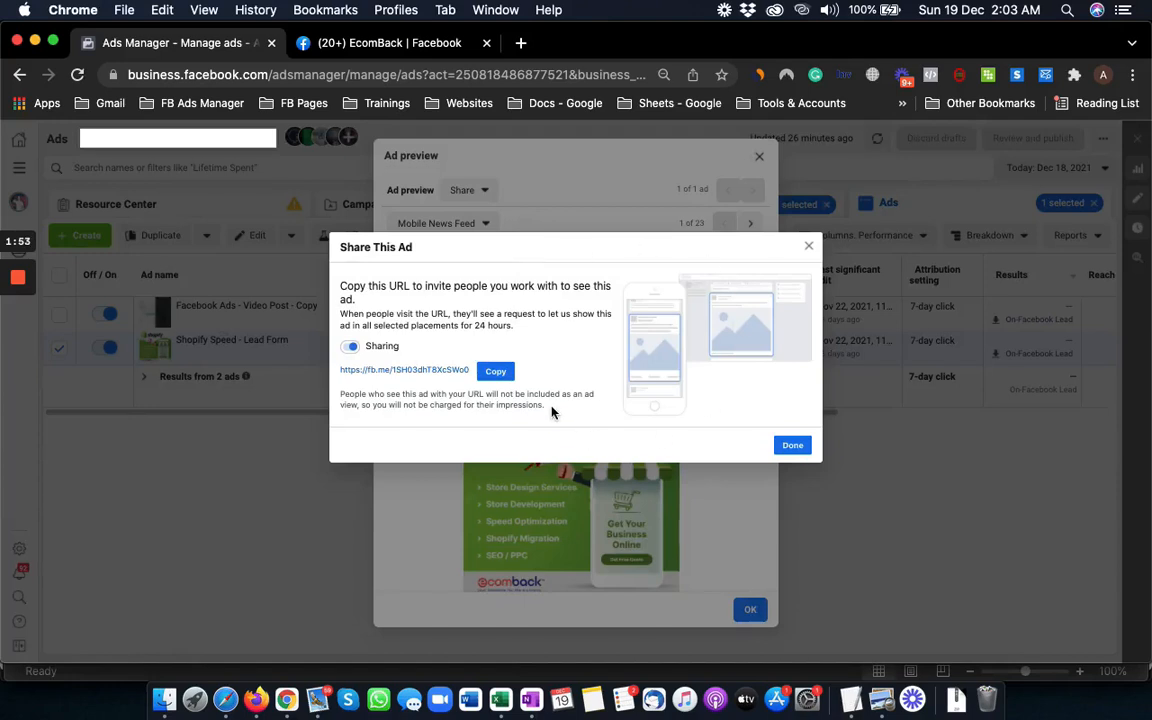
pyautogui.click(495, 371)
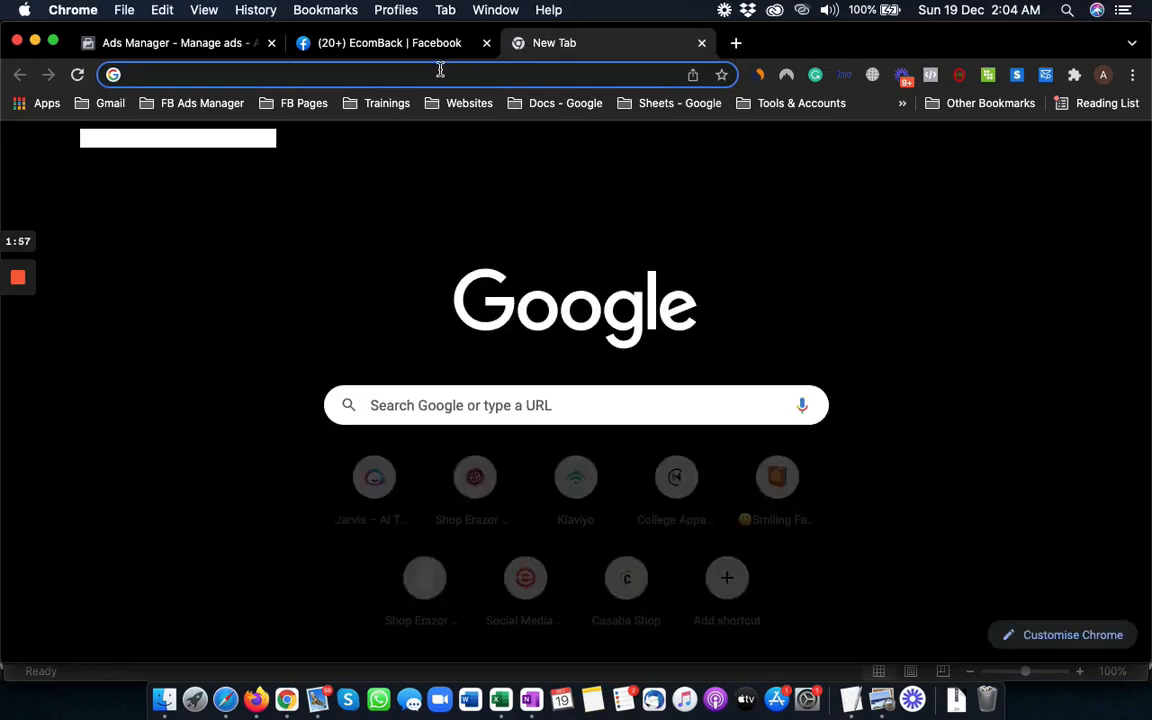
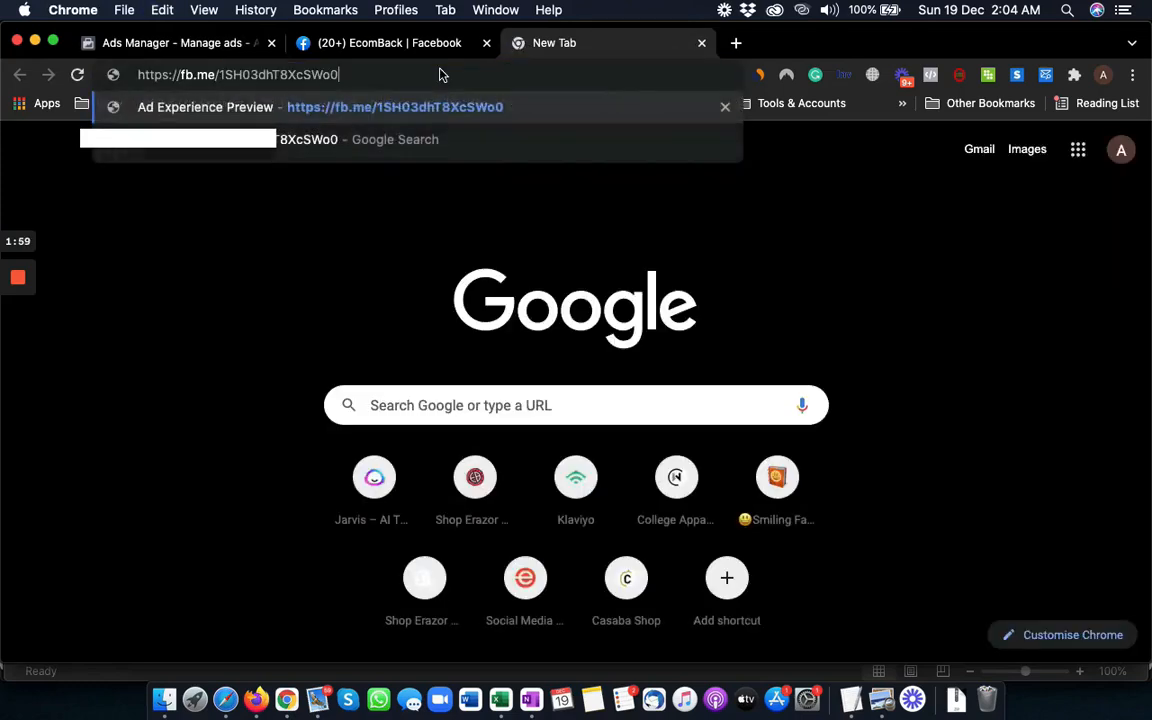
pyautogui.press('Return')
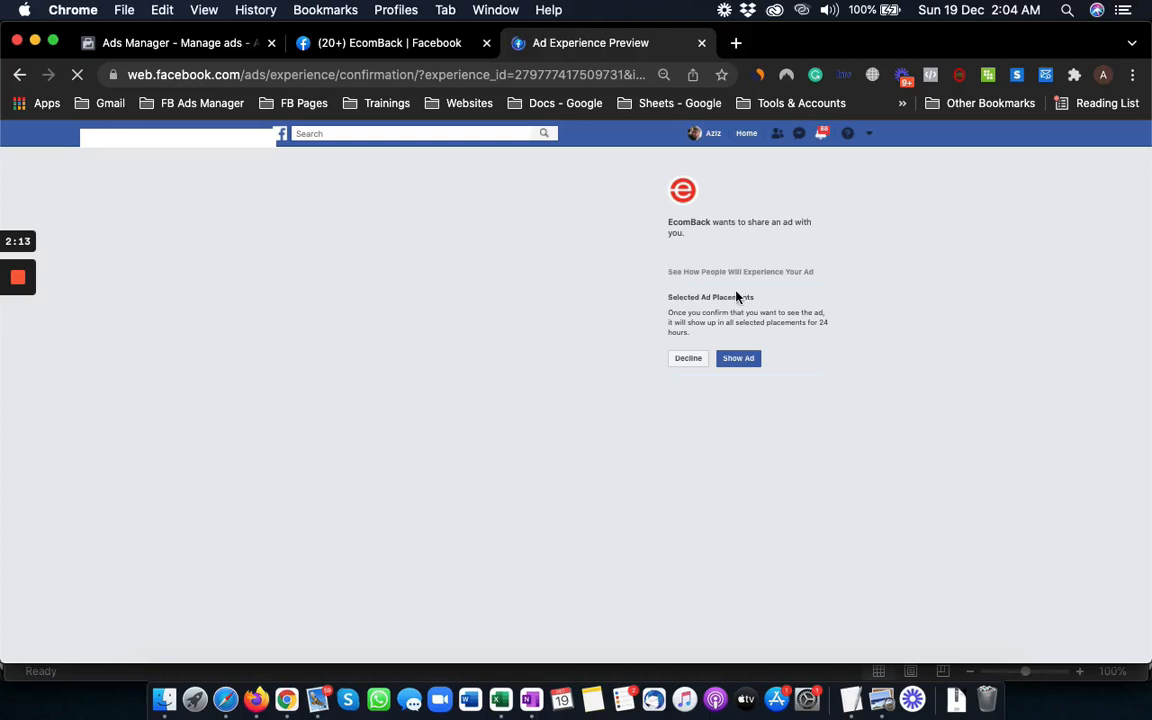
pyautogui.click(738, 358)
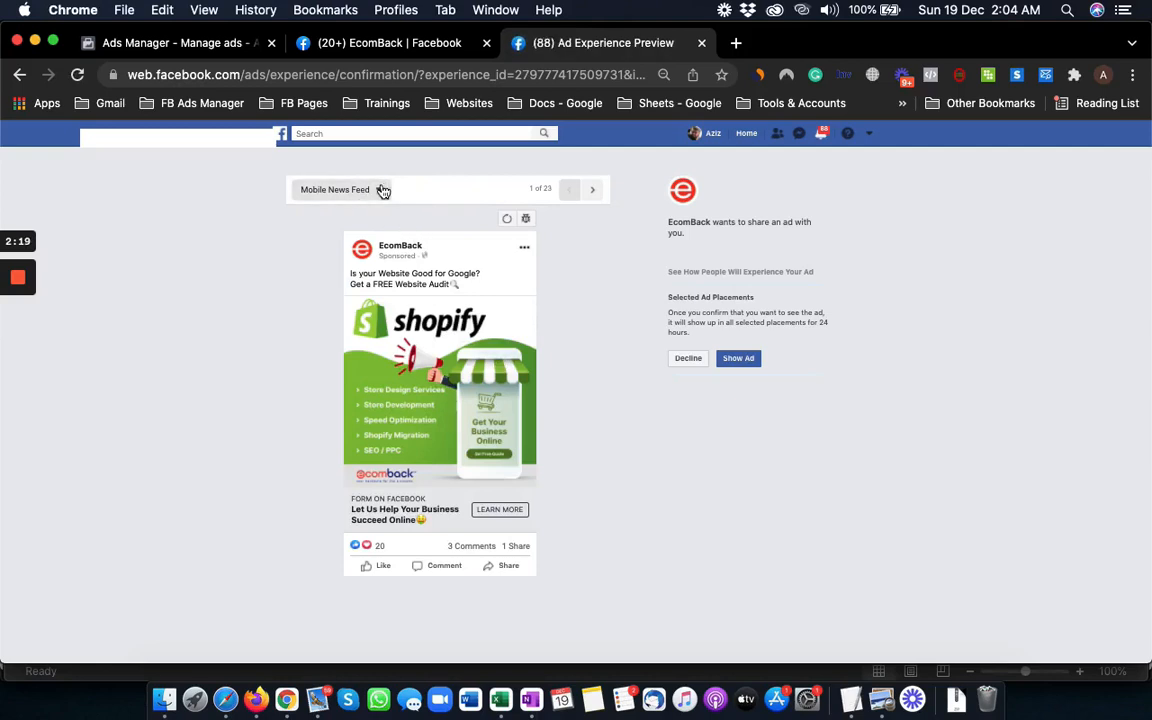
pyautogui.click(378, 189)
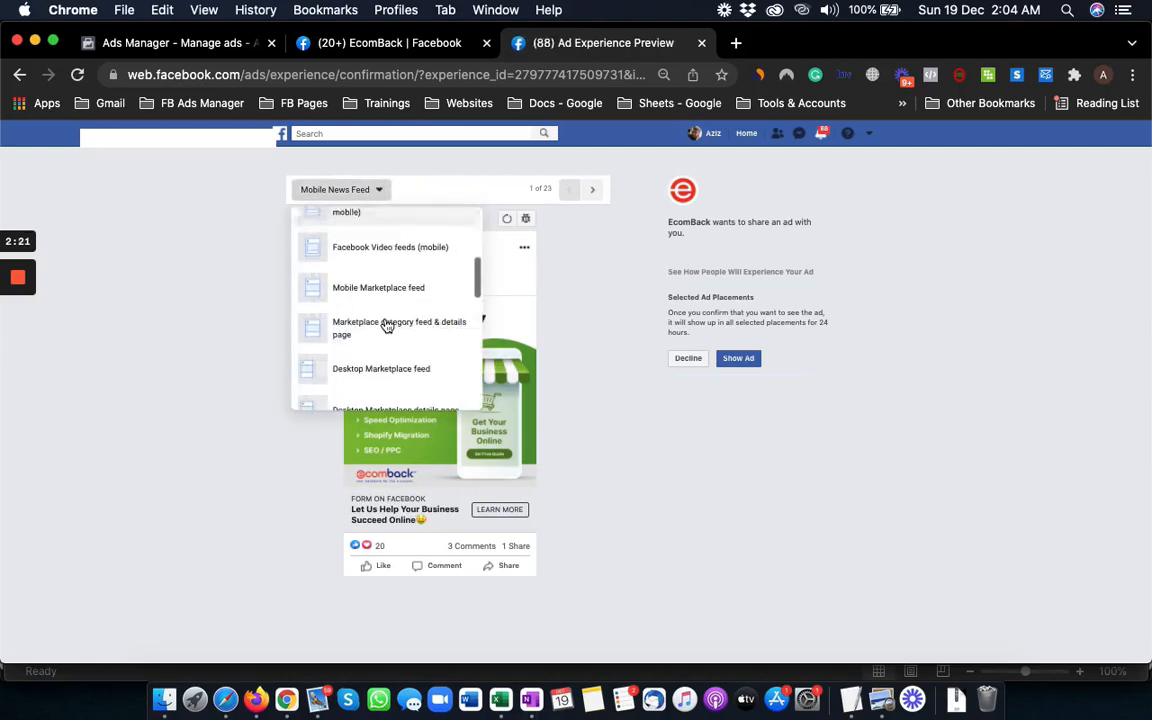
pyautogui.scroll(3)
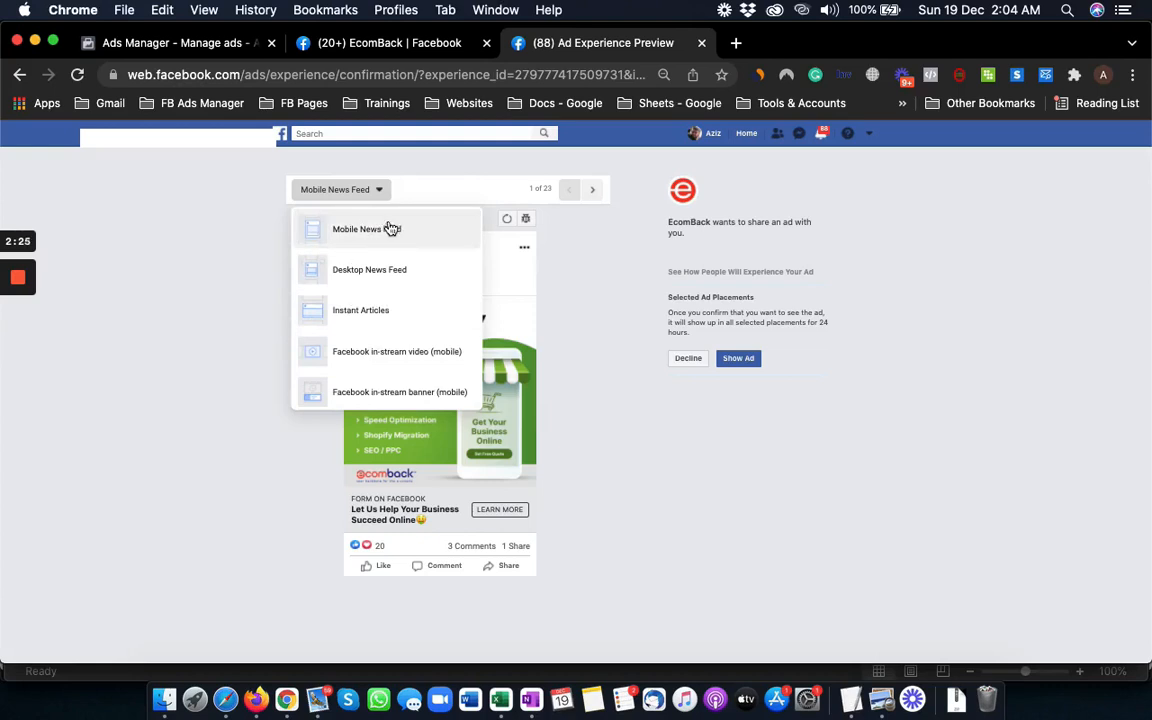
pyautogui.moveTo(517, 286)
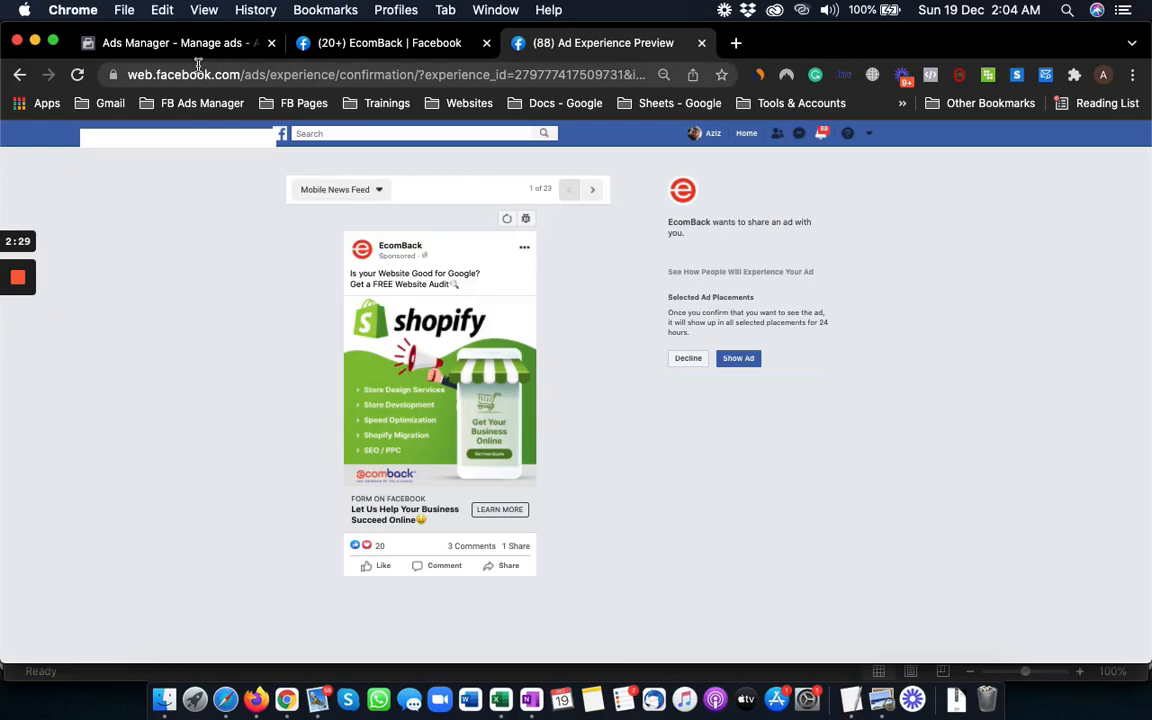
pyautogui.click(170, 43)
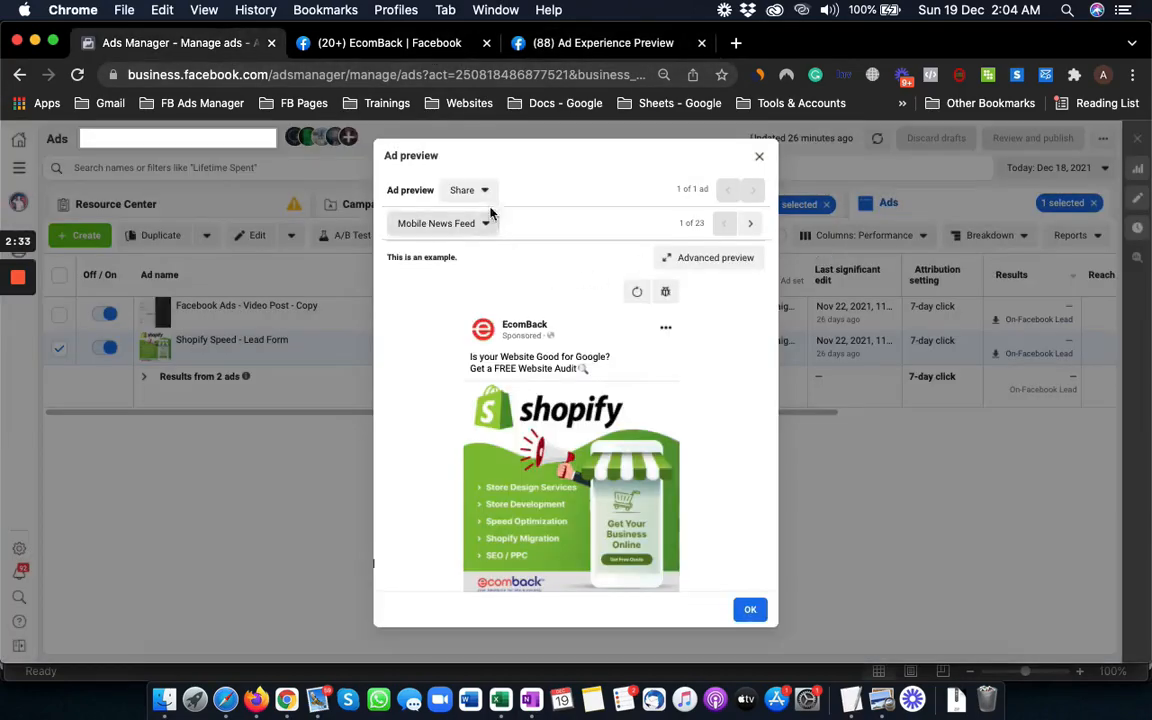
# Open the ad's original EcomBack post with comments from the preview's Share options
pyautogui.click(469, 190)
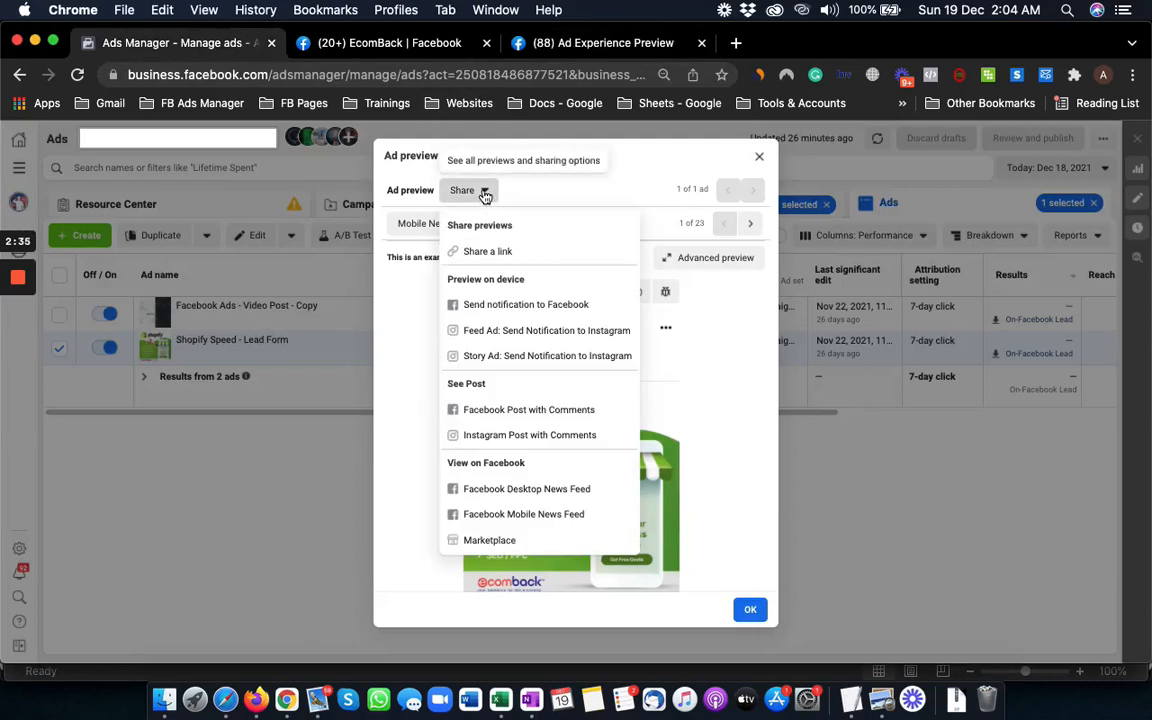
pyautogui.moveTo(477, 417)
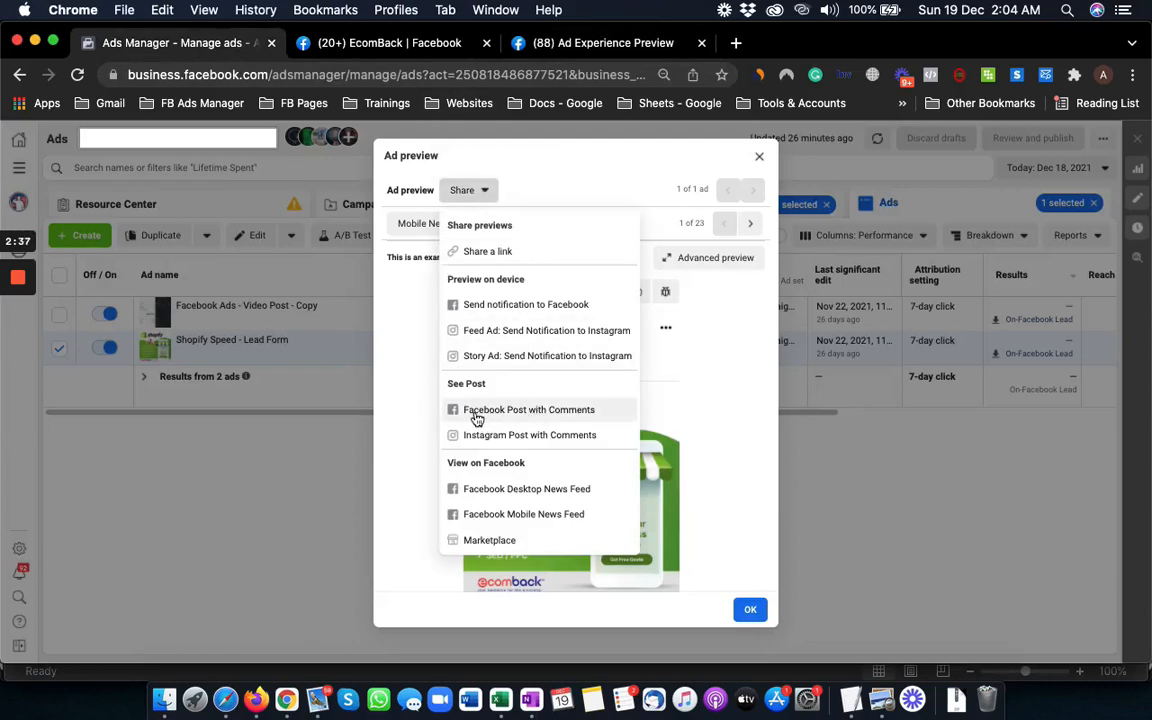
pyautogui.moveTo(537, 415)
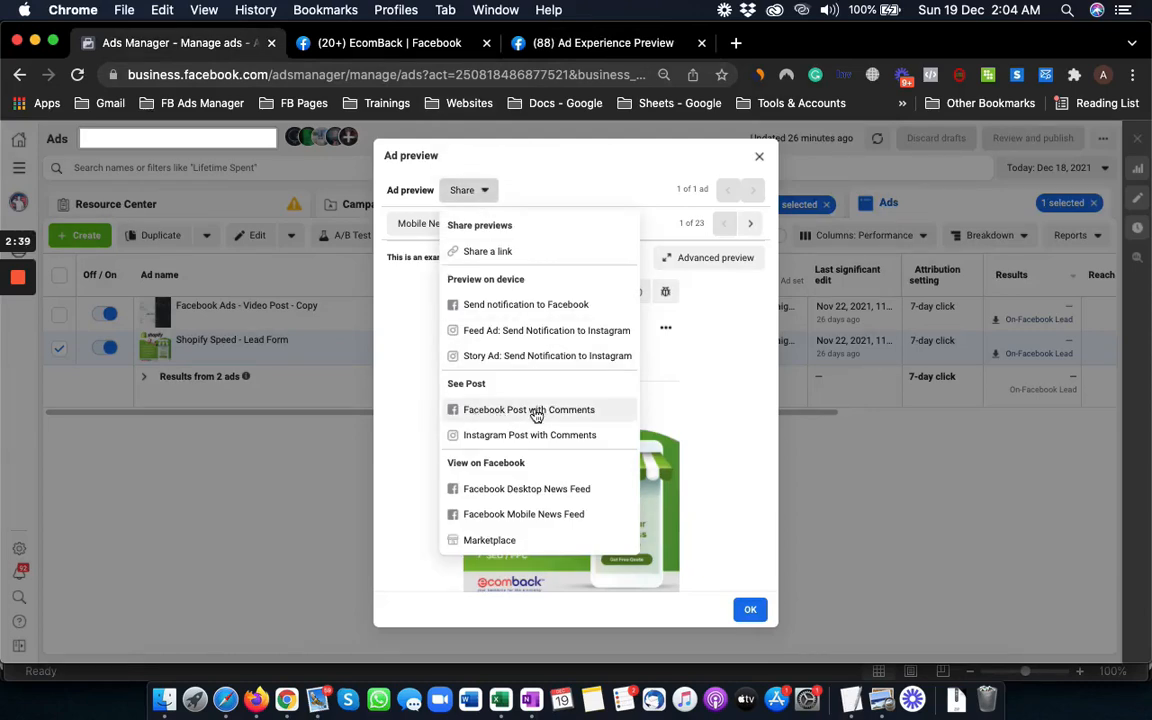
pyautogui.click(528, 409)
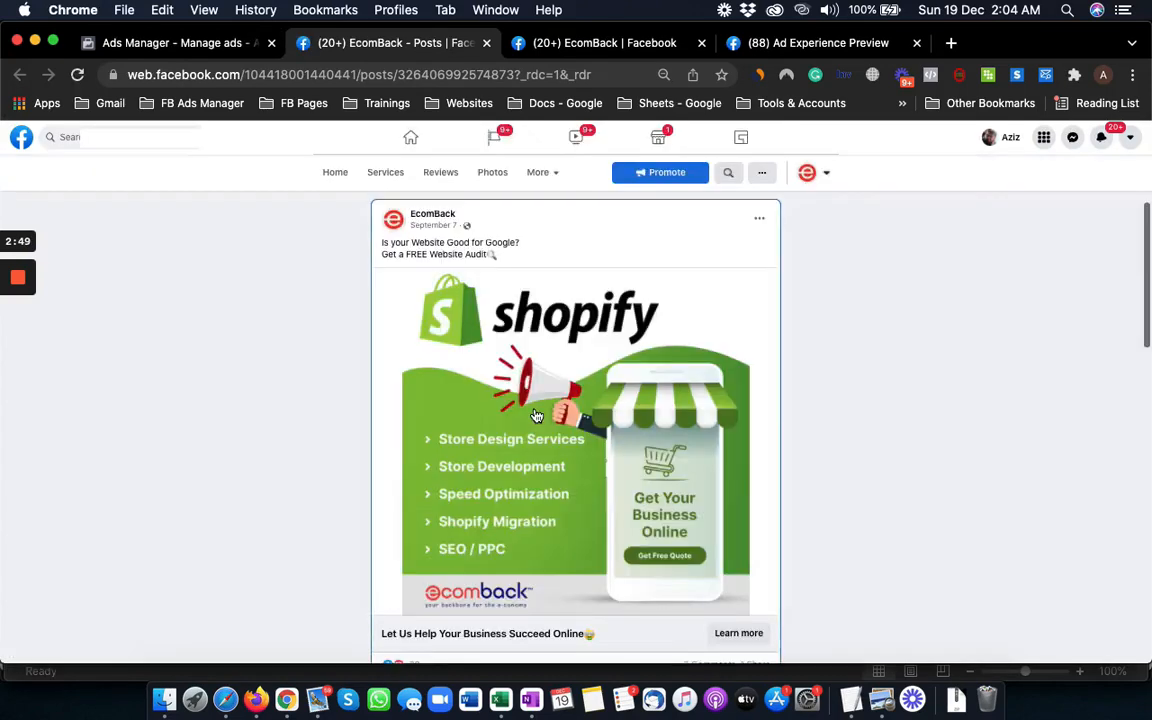
# Scroll through the Shopify audit post to review its reactions and comments
pyautogui.scroll(-3)
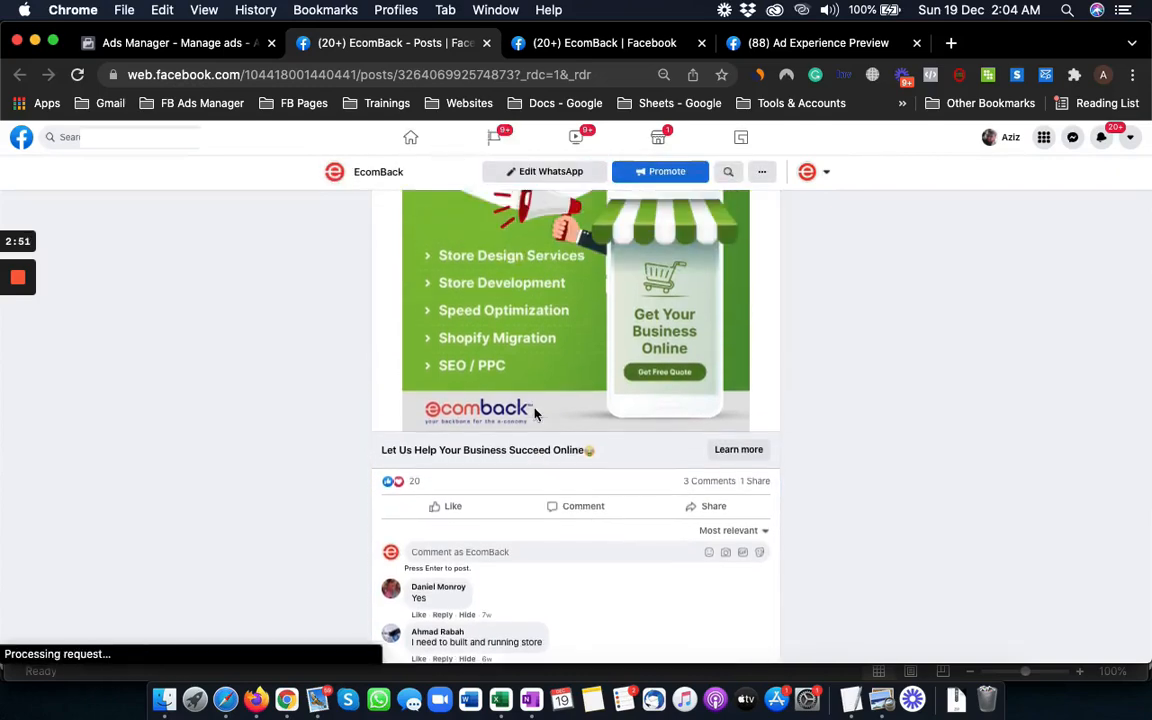
pyautogui.scroll(-3)
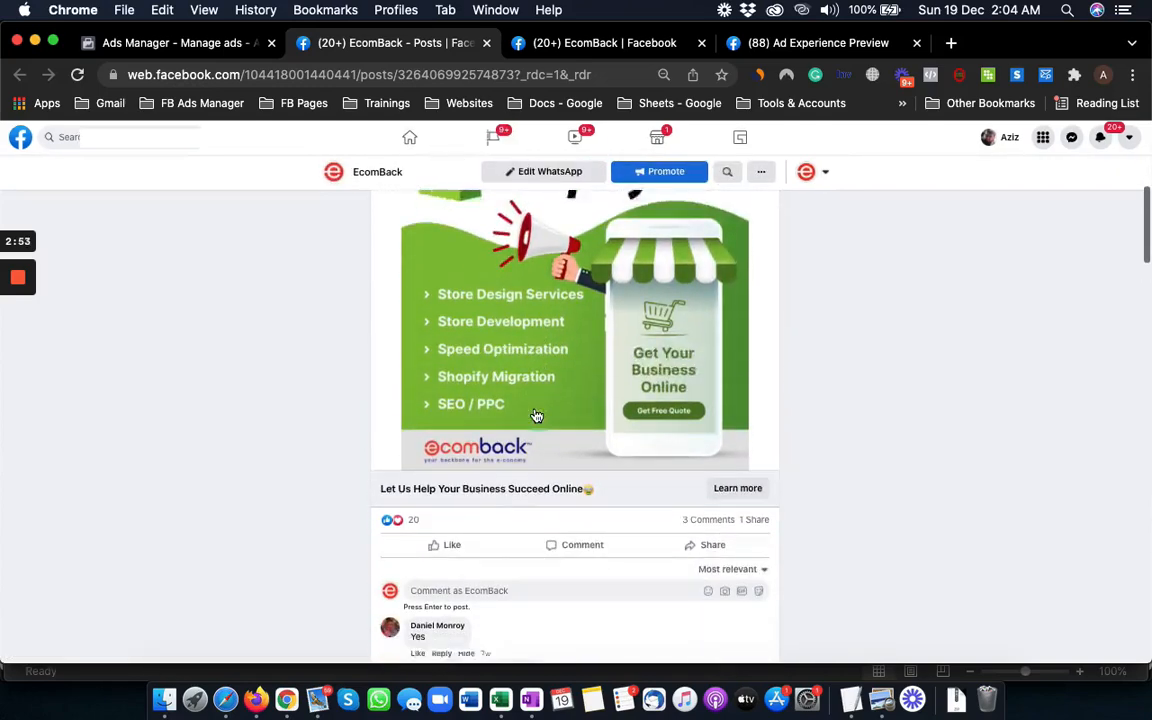
pyautogui.scroll(-3)
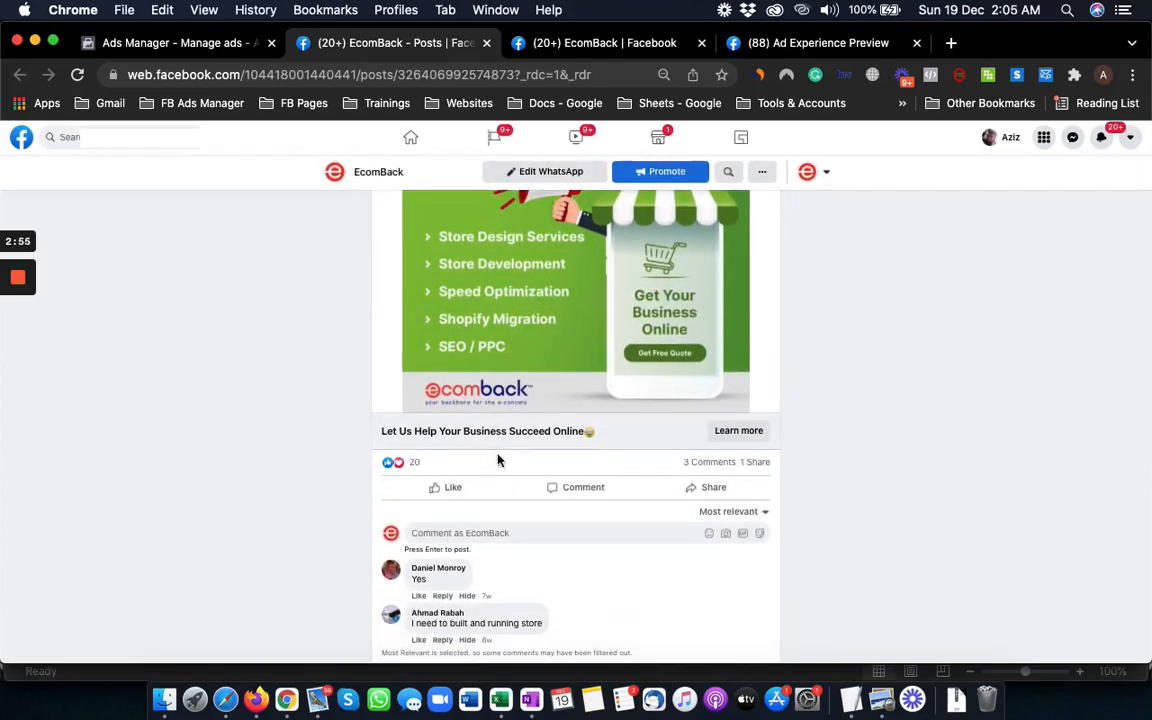
pyautogui.scroll(-3)
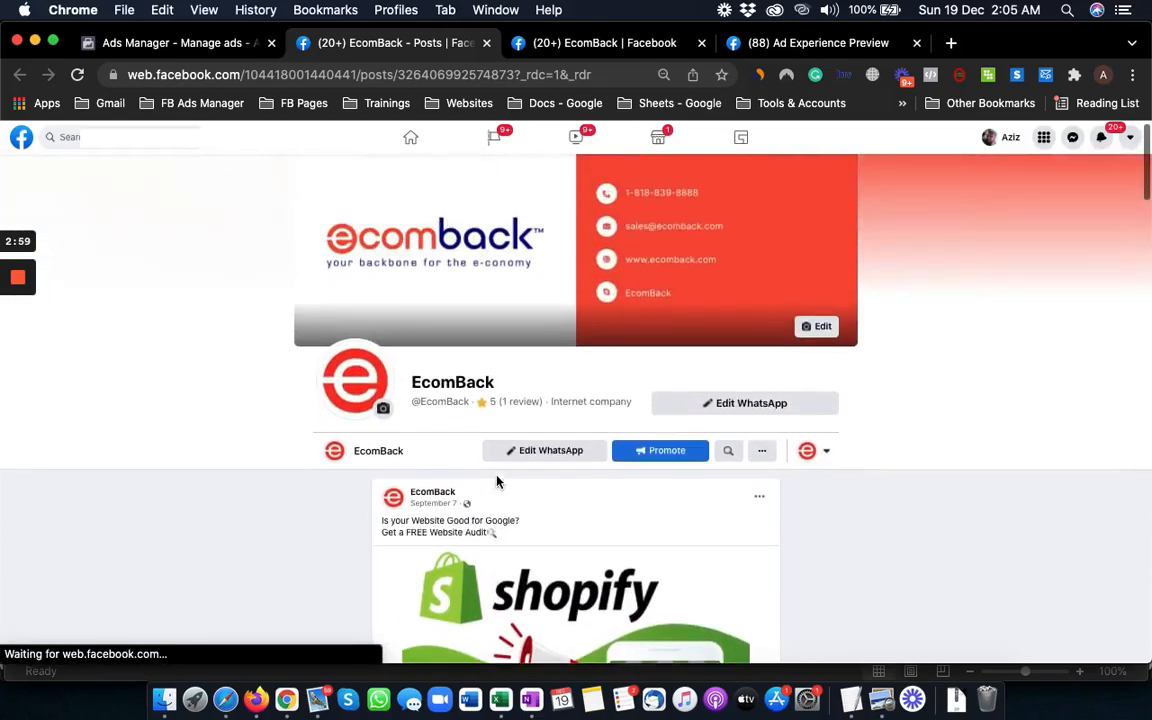
pyautogui.scroll(-3)
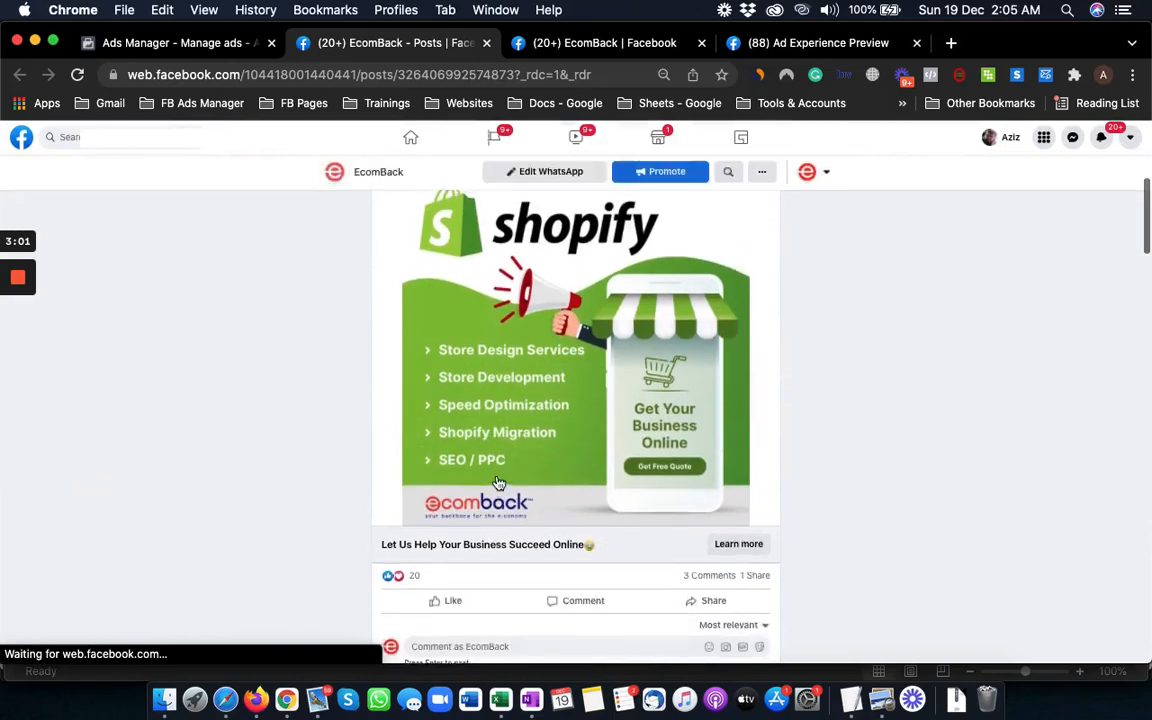
pyautogui.scroll(3)
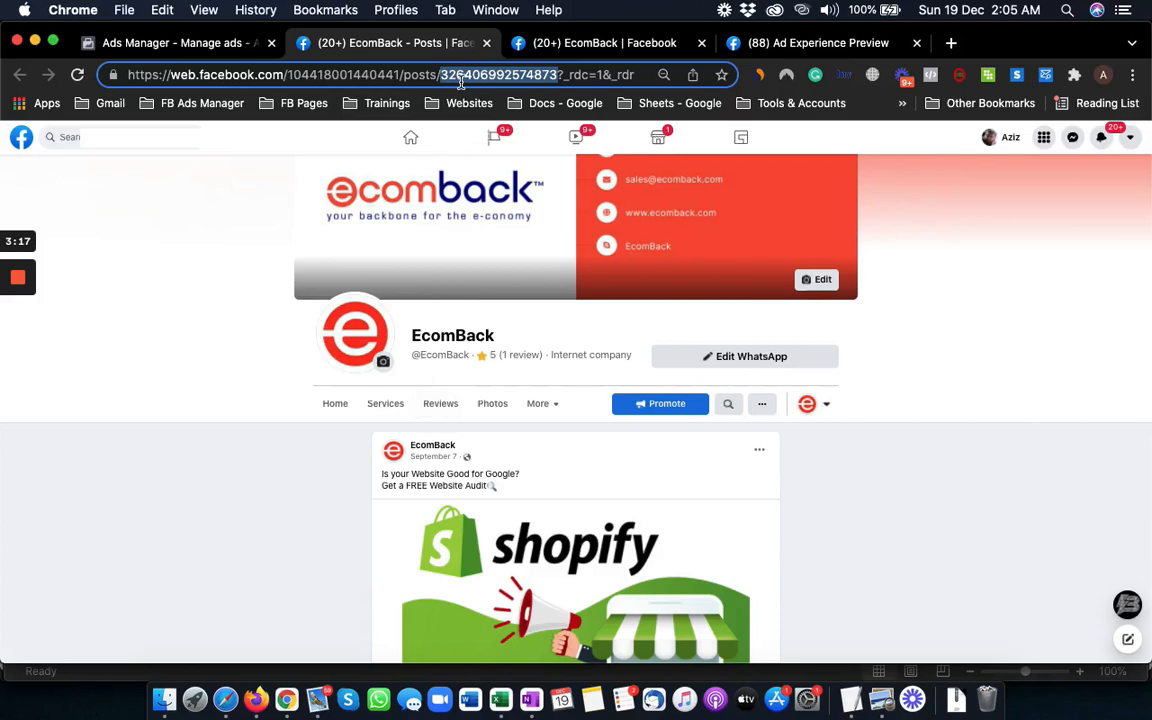
pyautogui.scroll(-3)
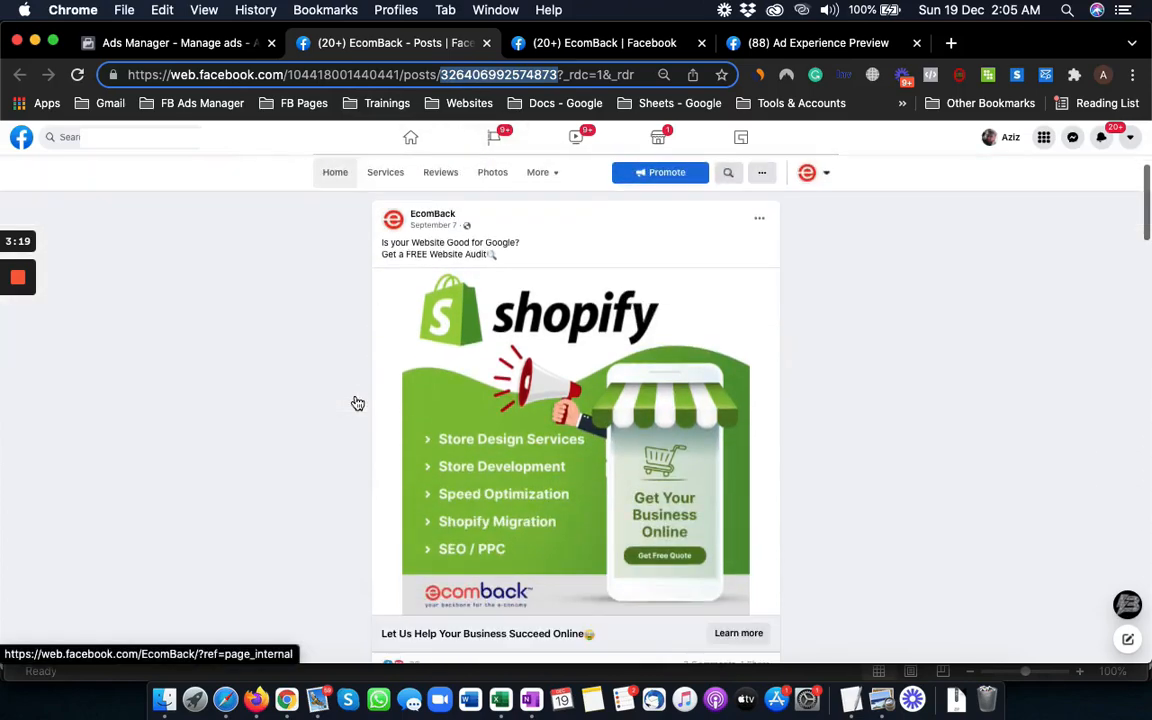
pyautogui.scroll(3)
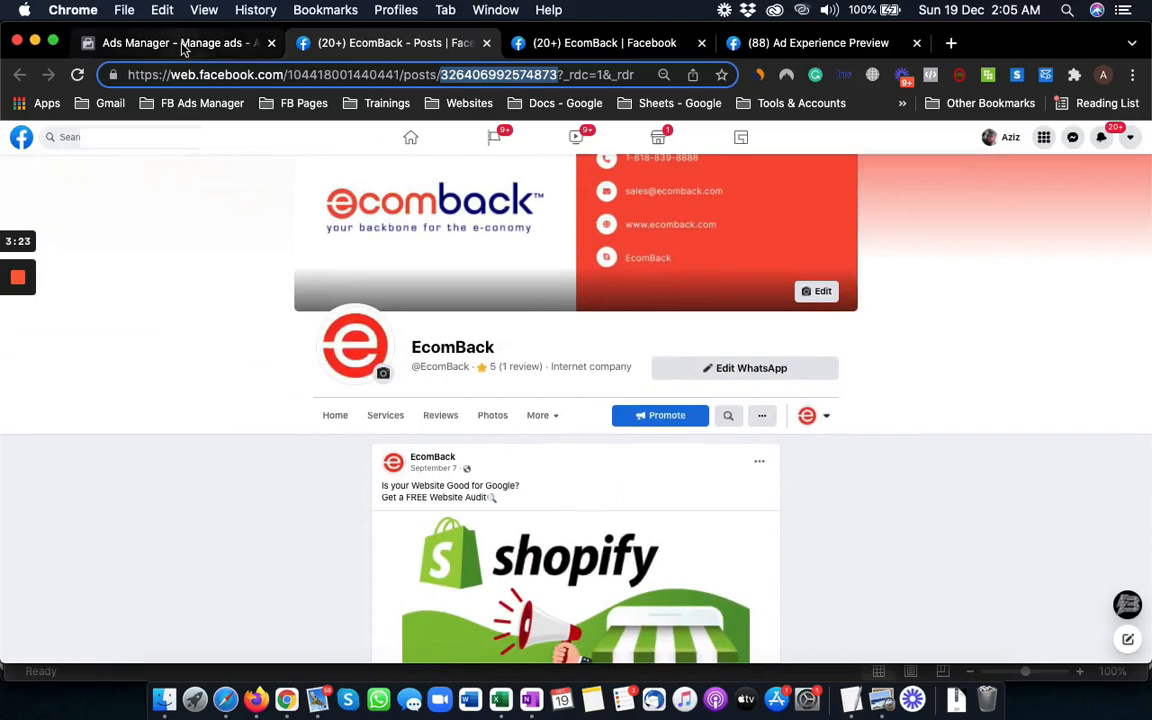
# Close the ad preview and create a new Traffic campaign with its ad set and ad
pyautogui.click(175, 43)
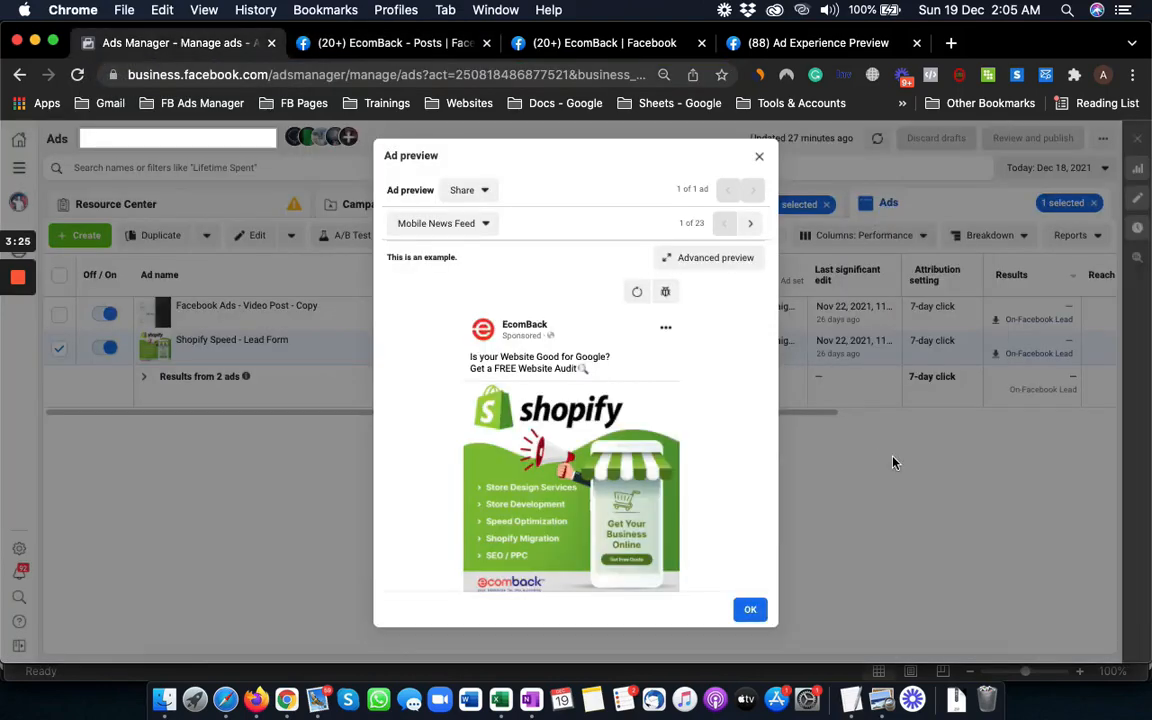
pyautogui.click(750, 609)
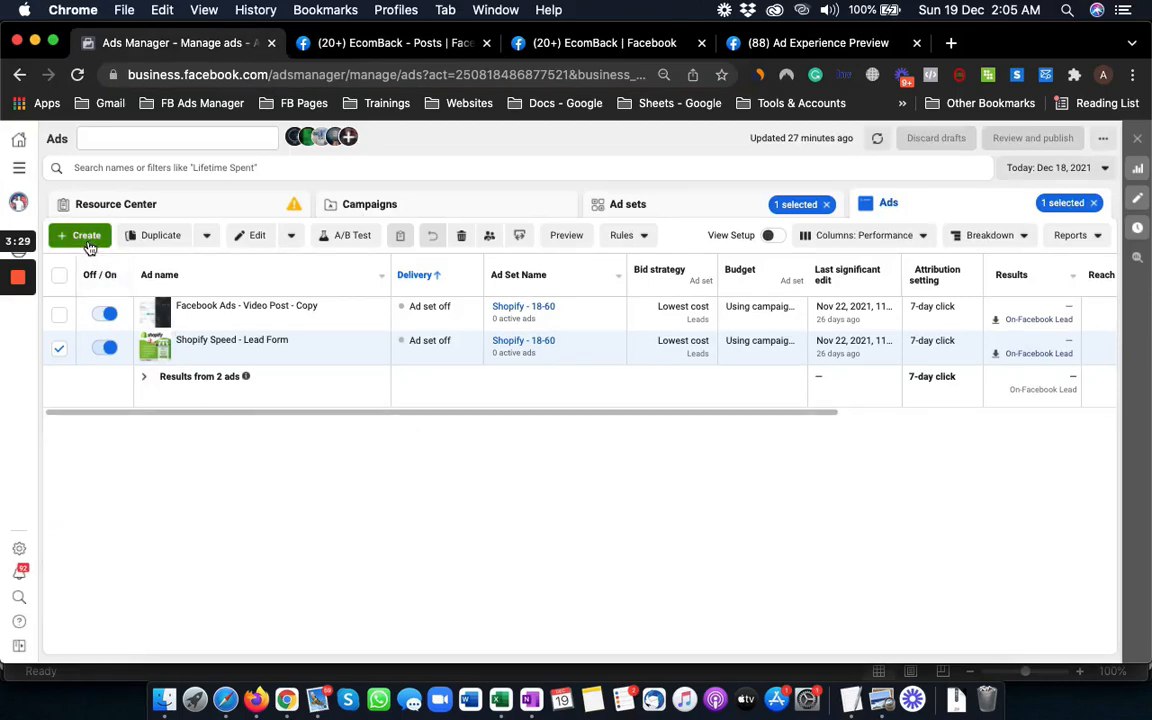
pyautogui.click(80, 235)
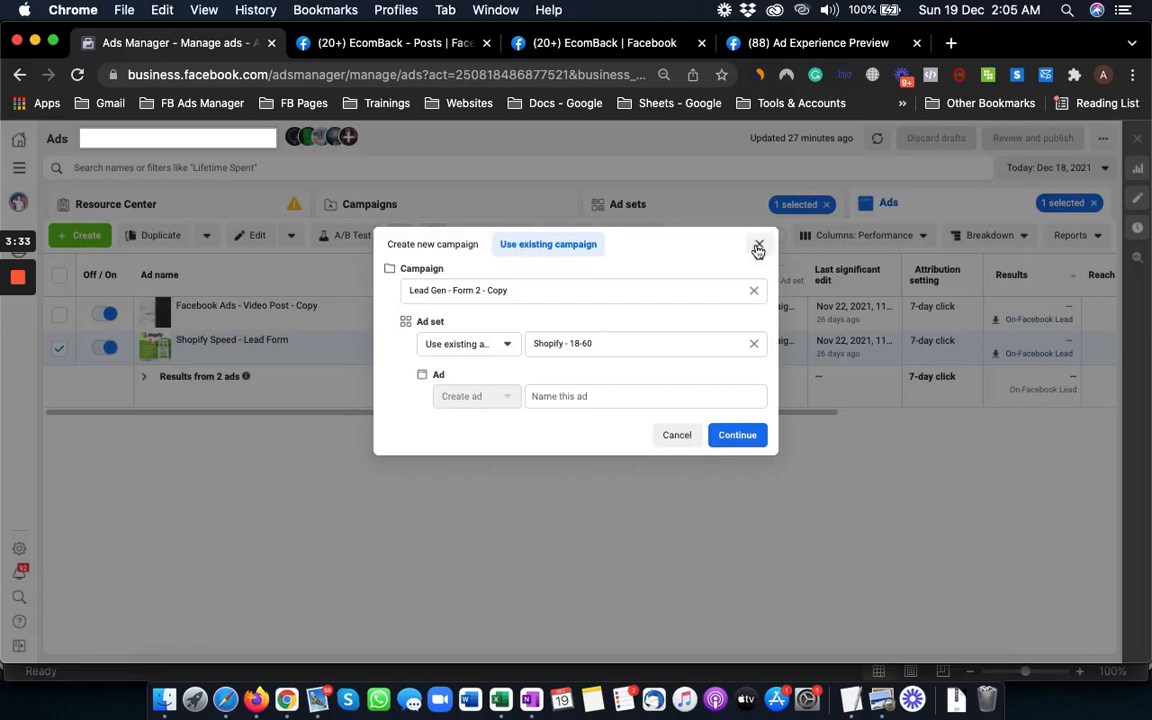
pyautogui.click(432, 244)
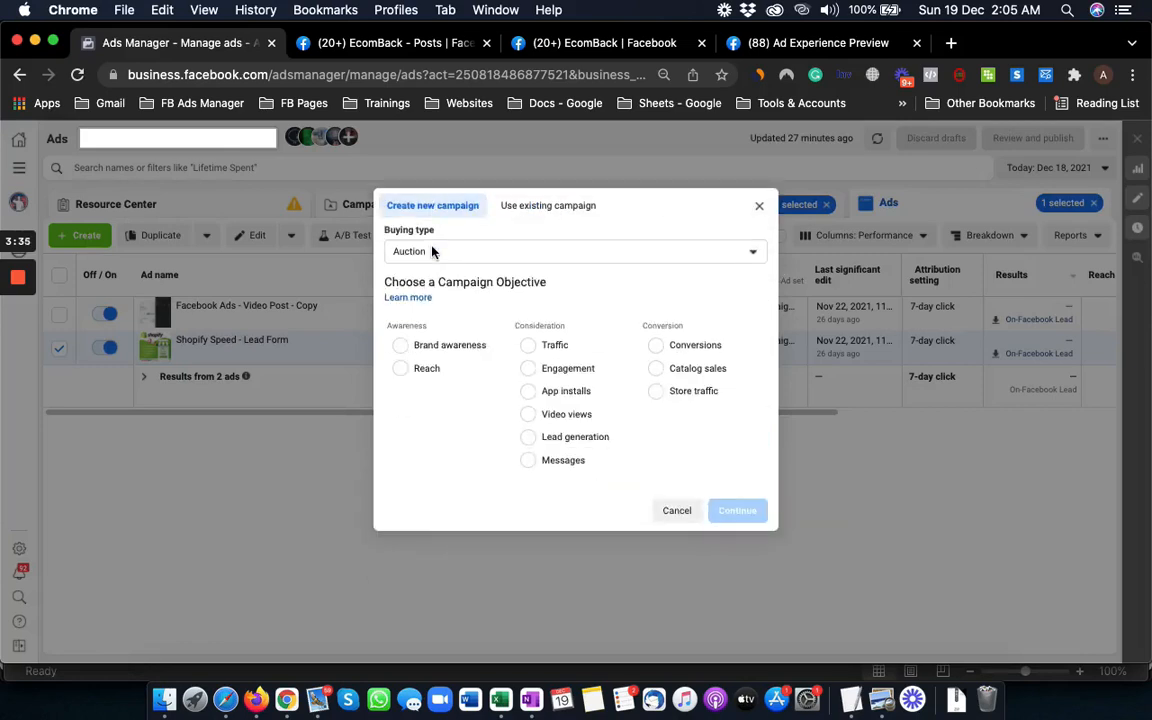
pyautogui.moveTo(553, 345)
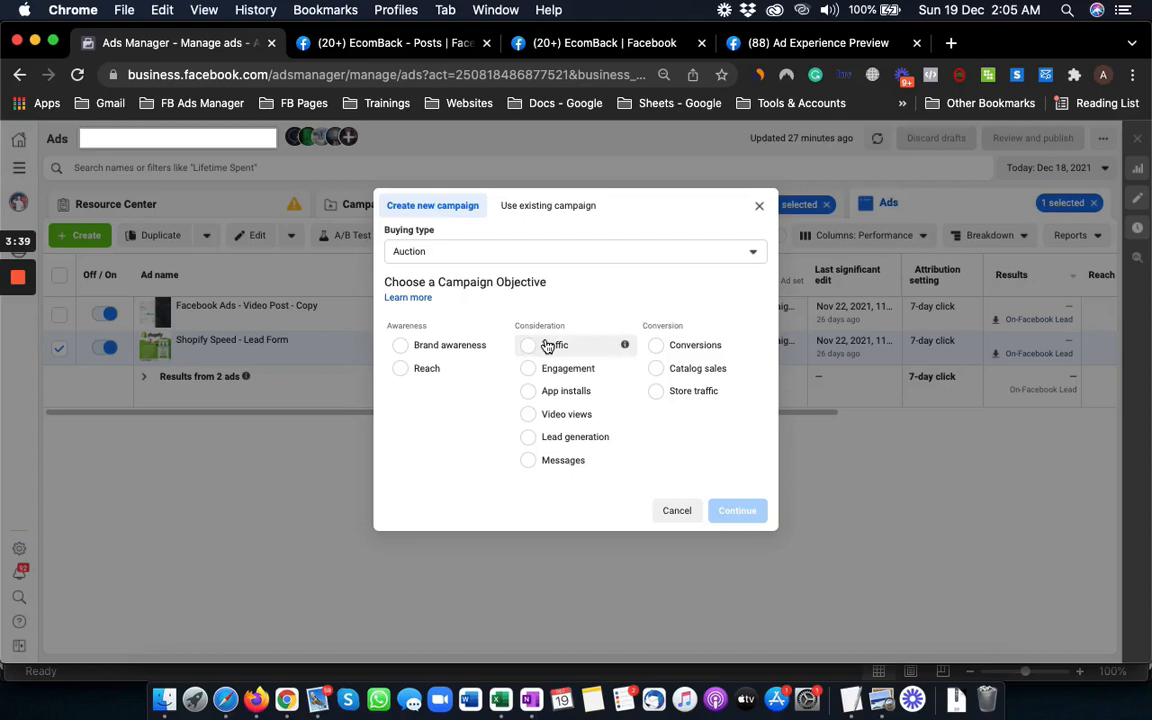
pyautogui.click(554, 345)
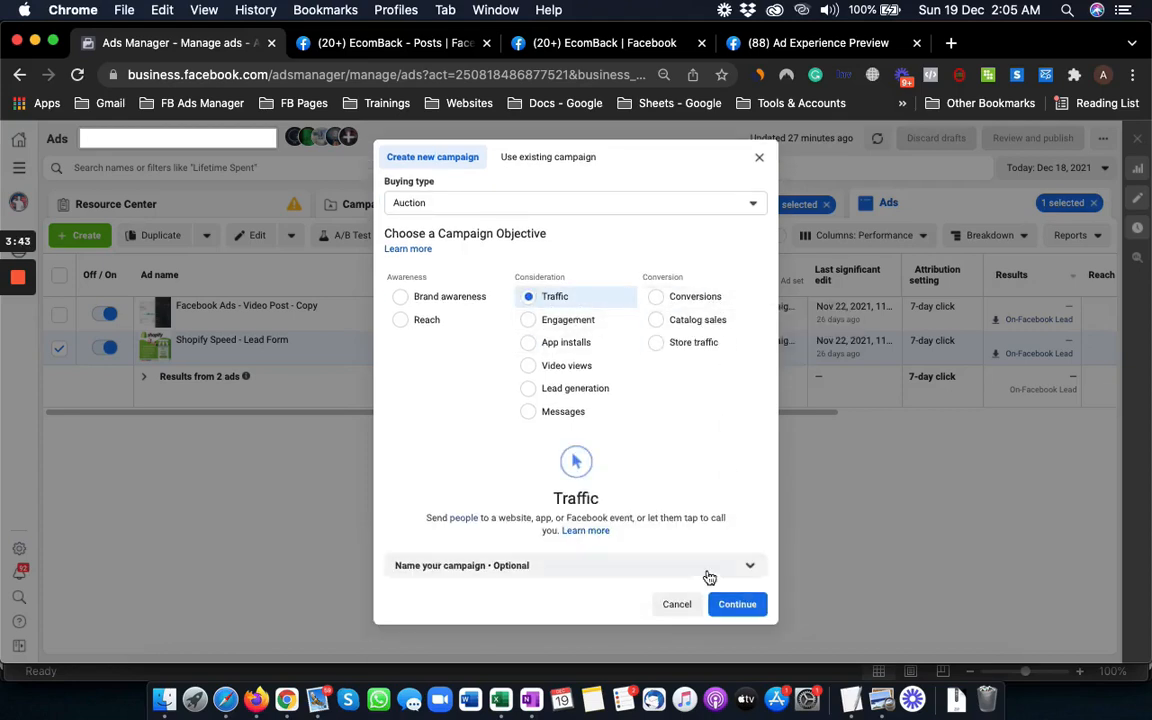
pyautogui.click(737, 604)
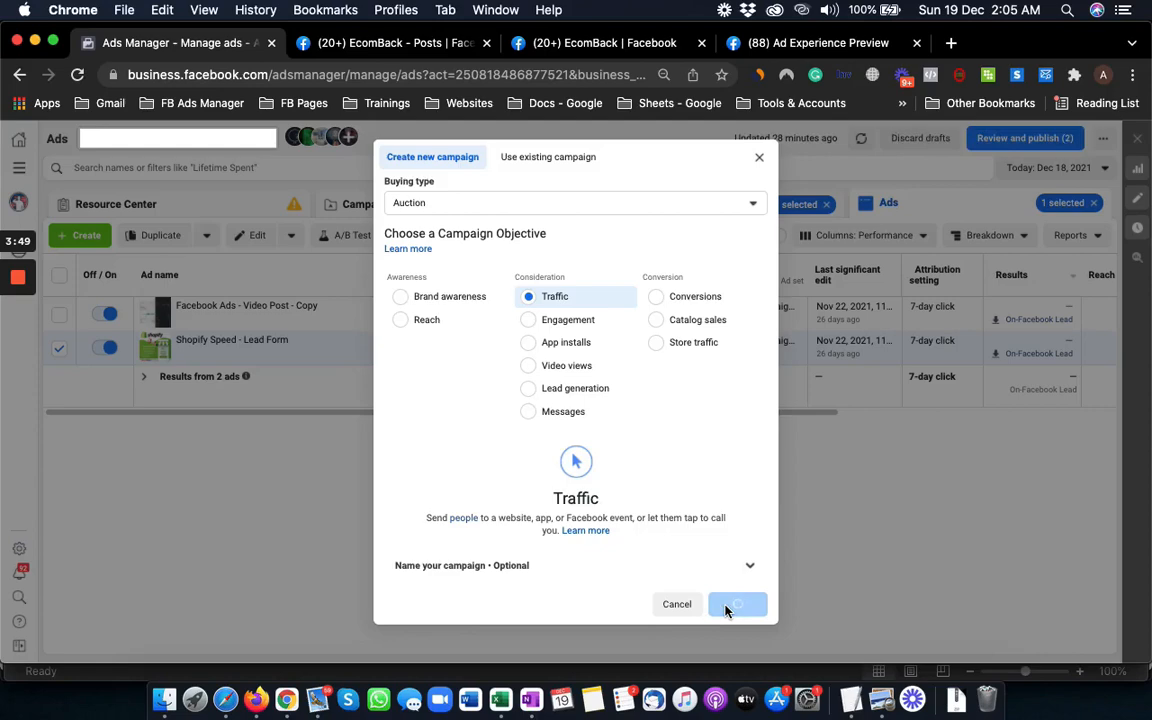
pyautogui.click(738, 604)
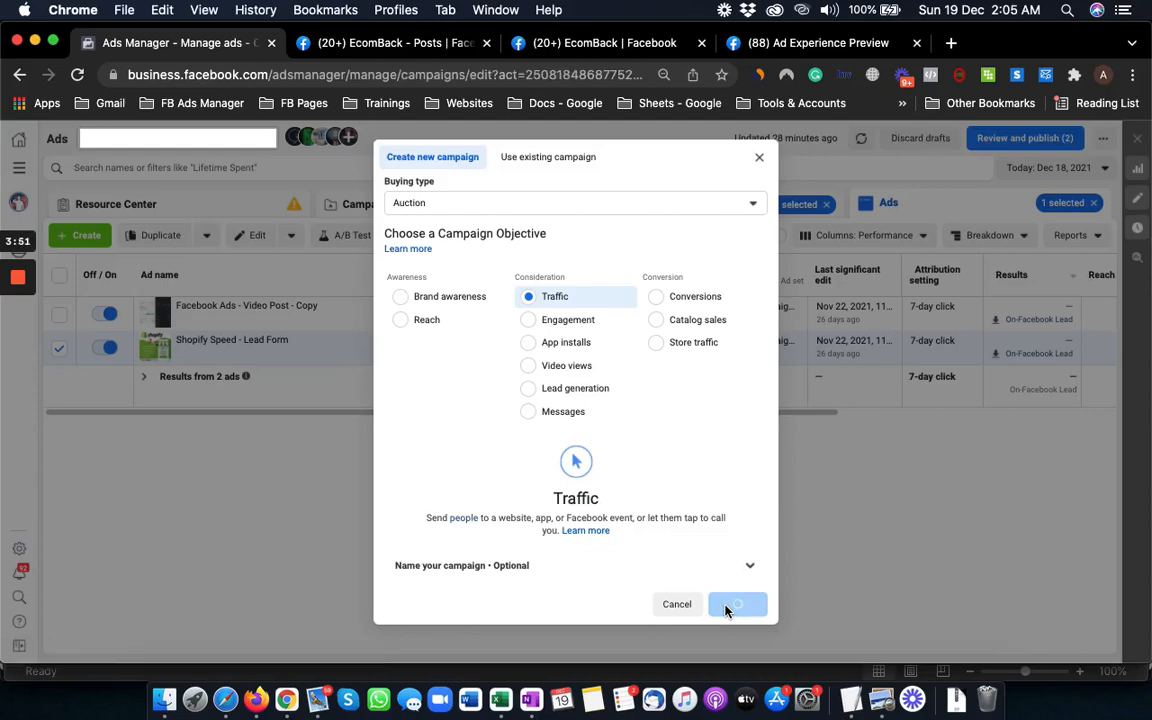
pyautogui.click(738, 604)
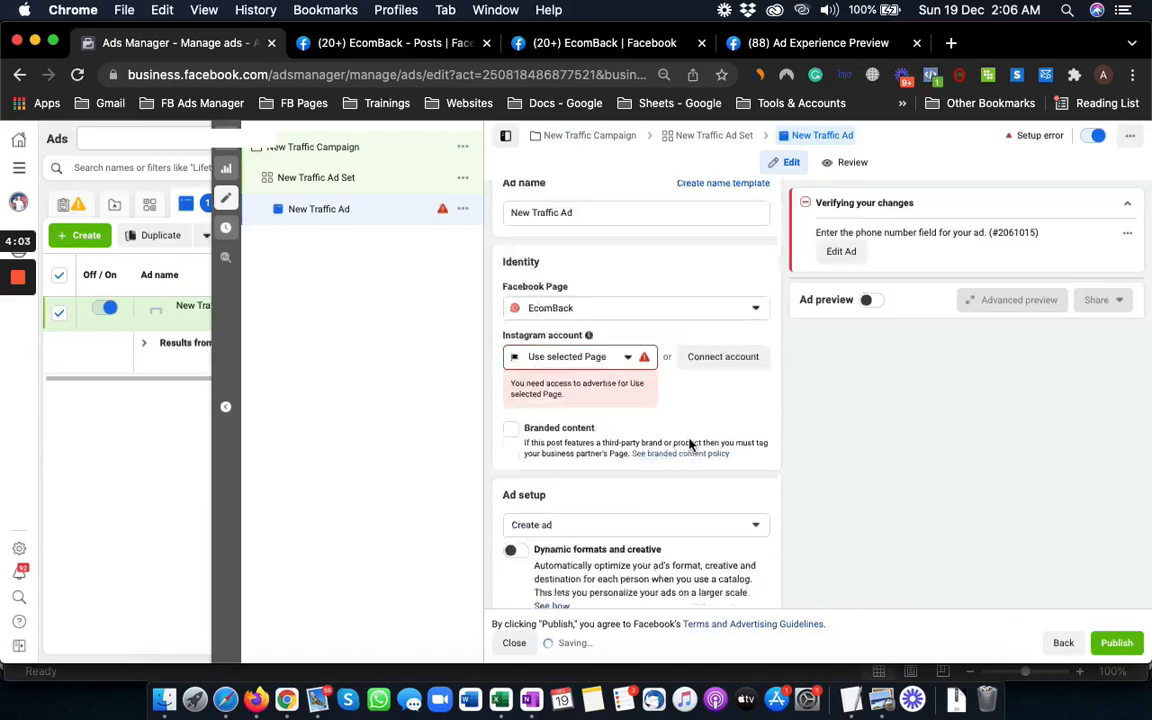
# Choose ecom_back as the ad's Instagram account
pyautogui.scroll(-3)
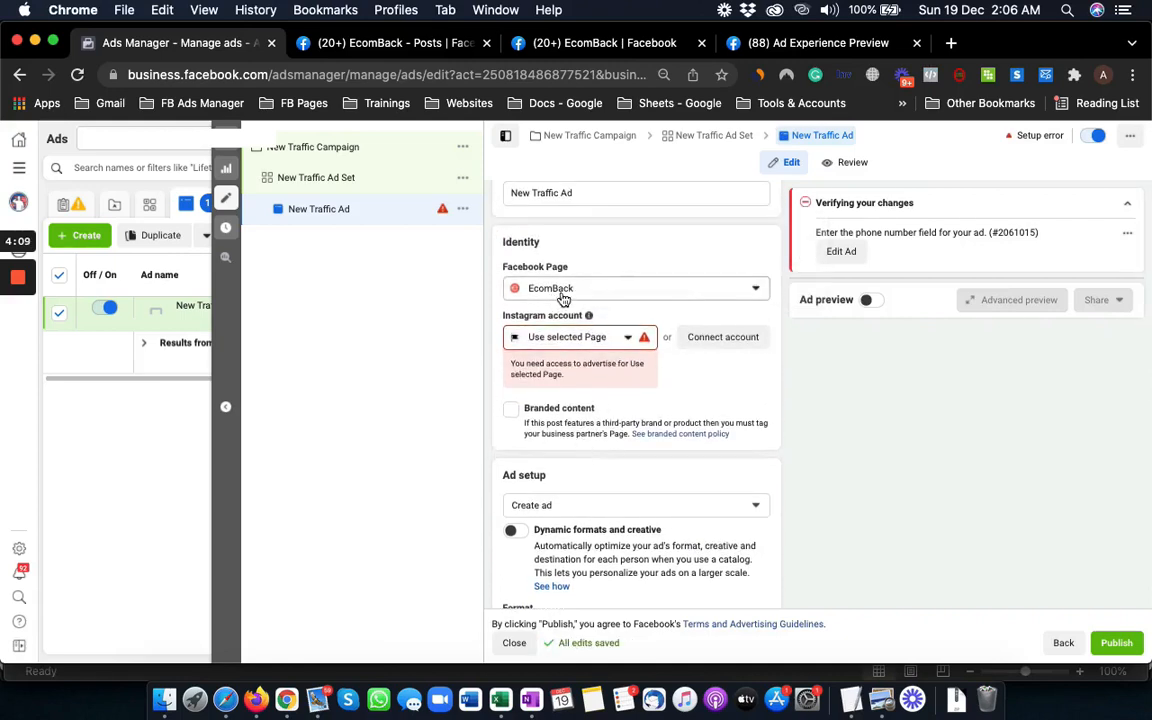
pyautogui.moveTo(600, 289)
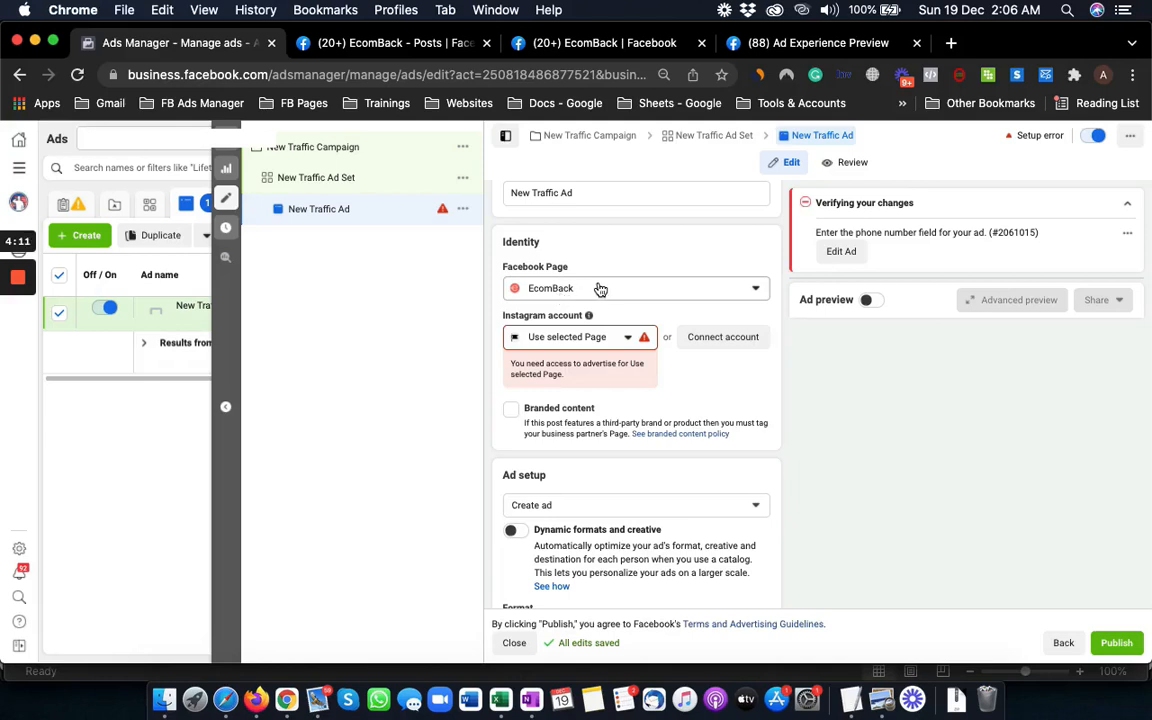
pyautogui.scroll(-3)
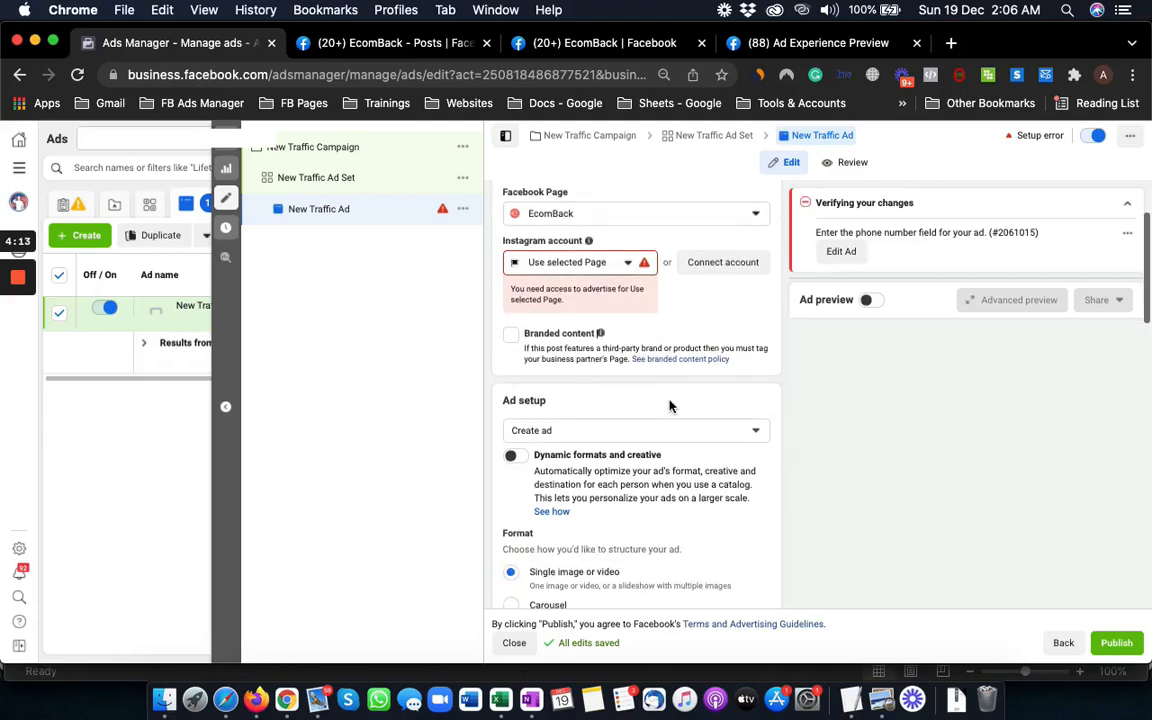
pyautogui.click(580, 262)
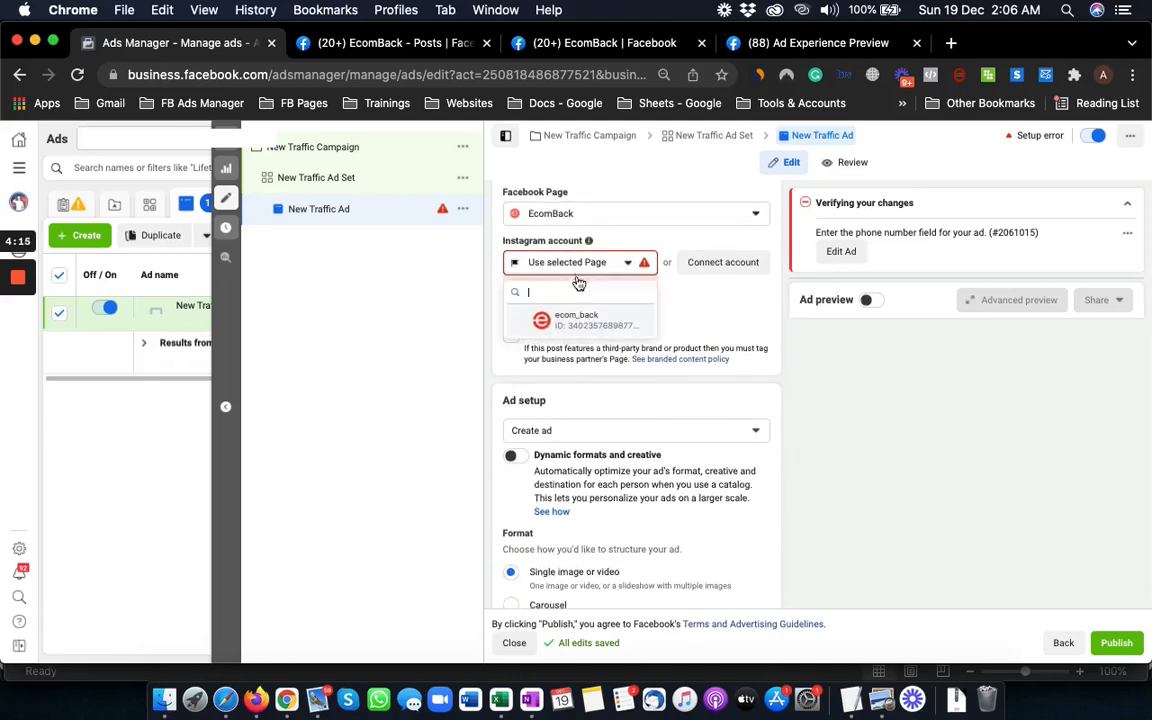
pyautogui.click(595, 319)
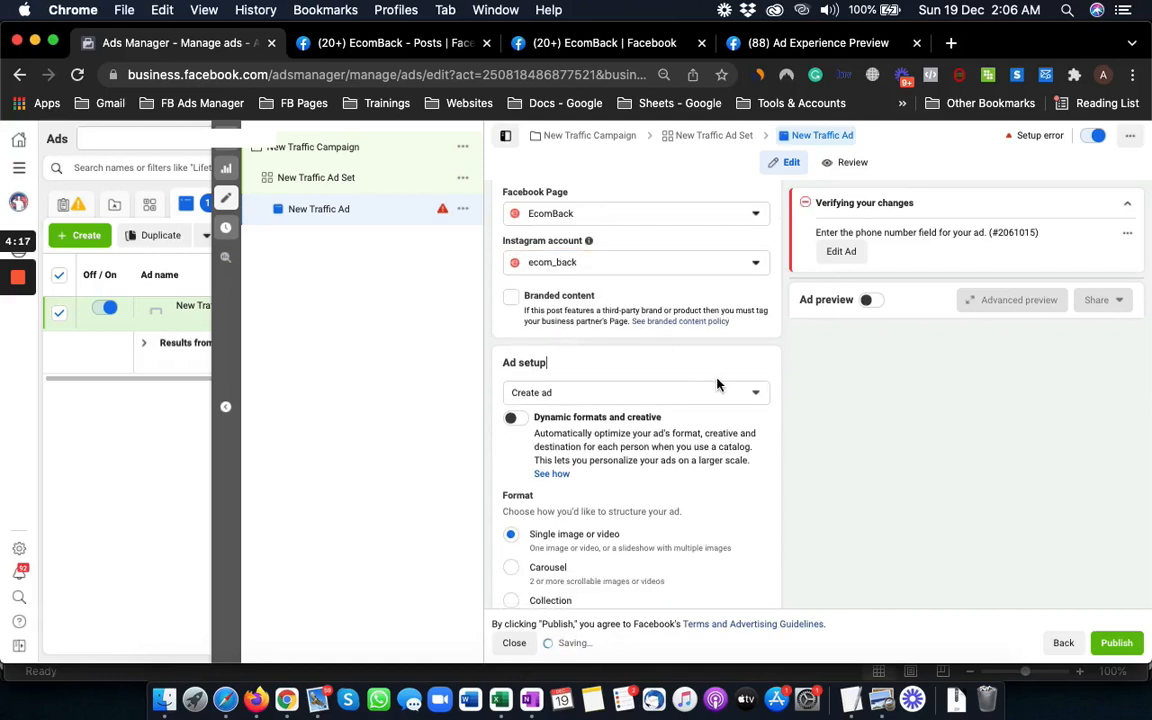
pyautogui.scroll(-3)
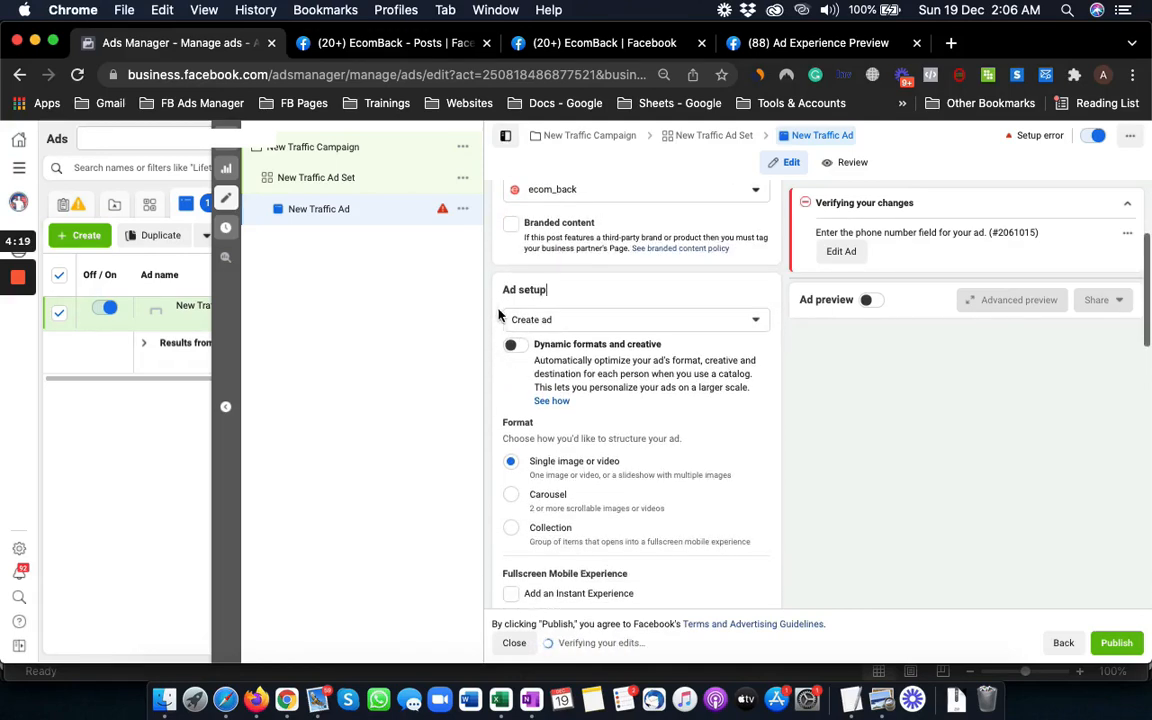
# Set the ad setup to Use existing post and bring up the post ID field
pyautogui.click(635, 319)
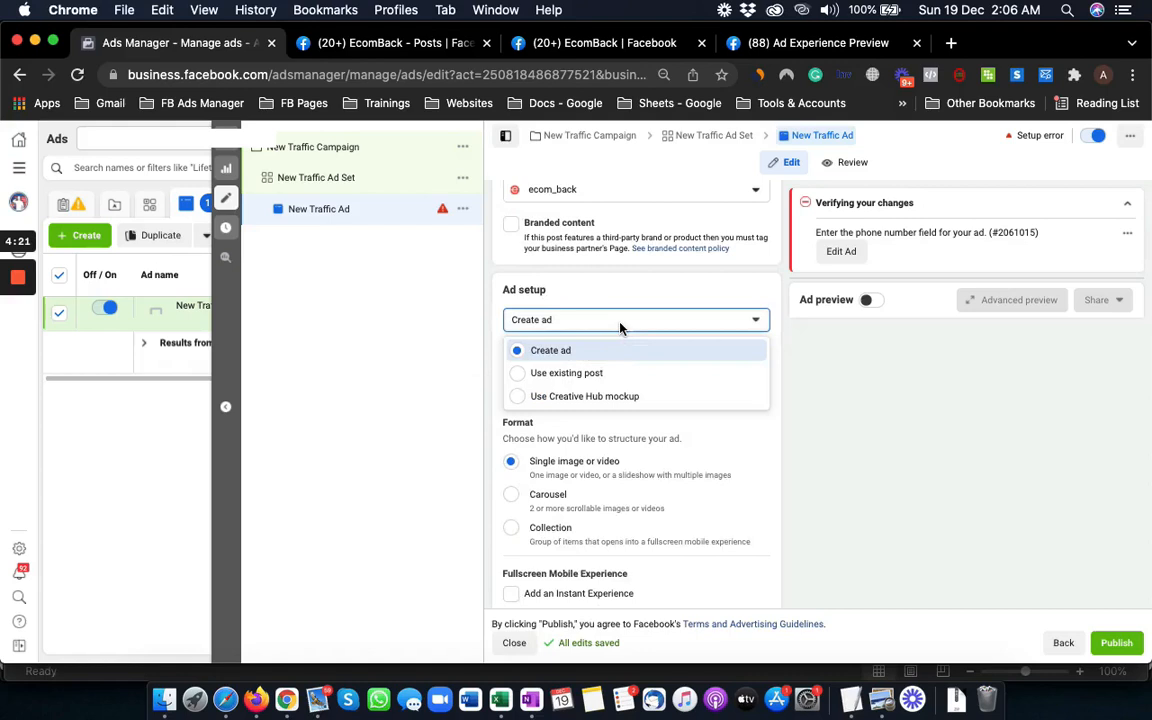
pyautogui.moveTo(560, 378)
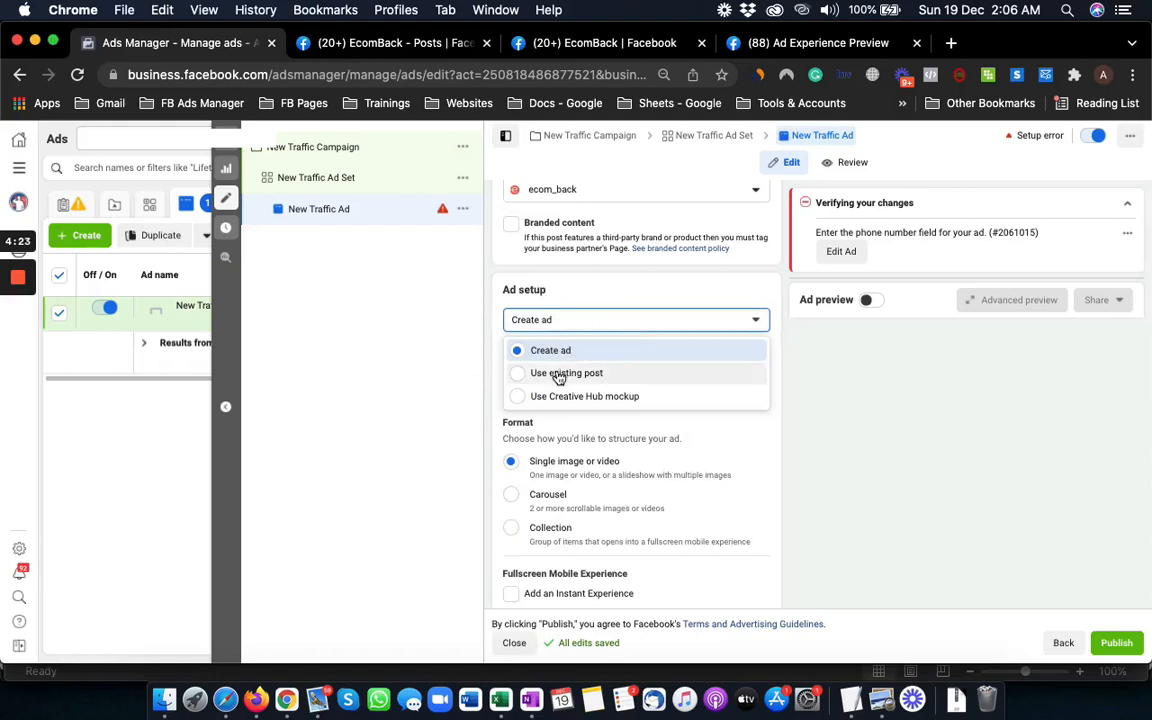
pyautogui.moveTo(543, 396)
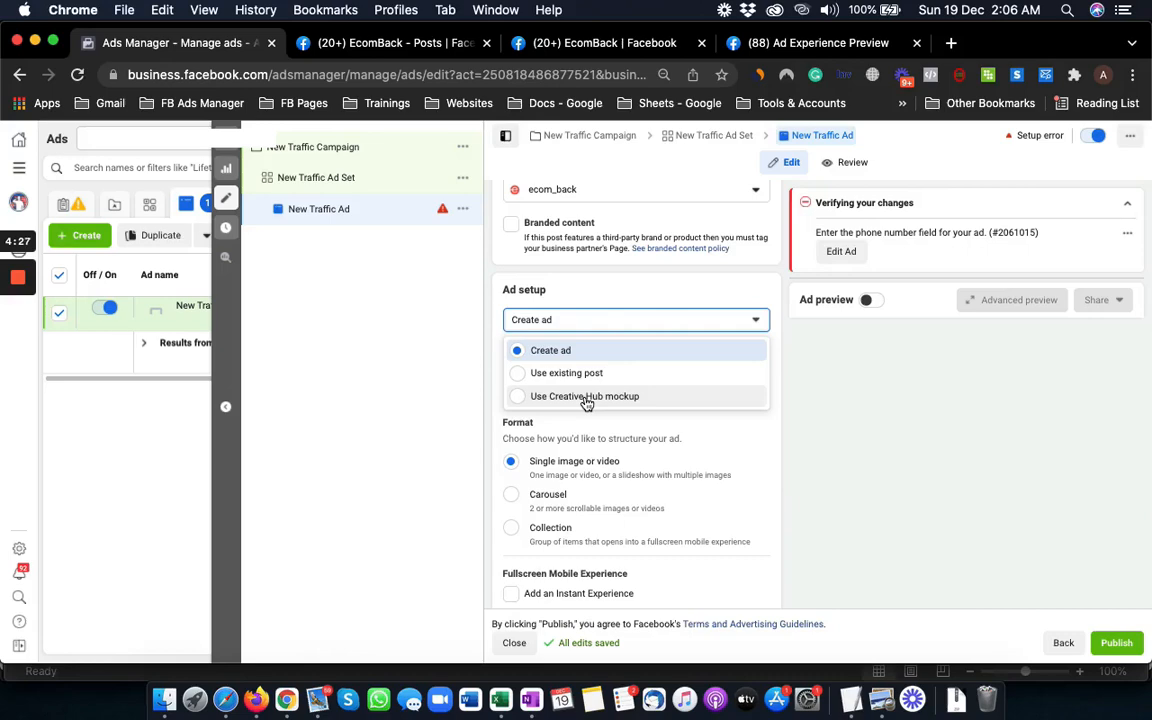
pyautogui.click(567, 373)
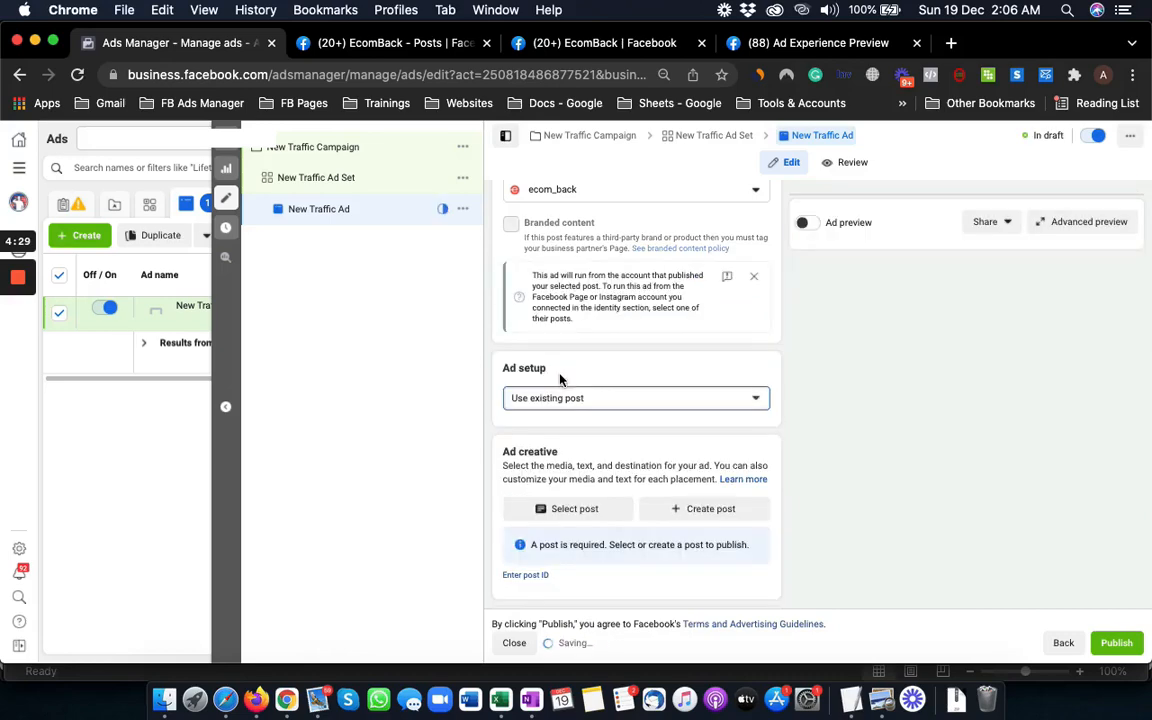
pyautogui.scroll(-3)
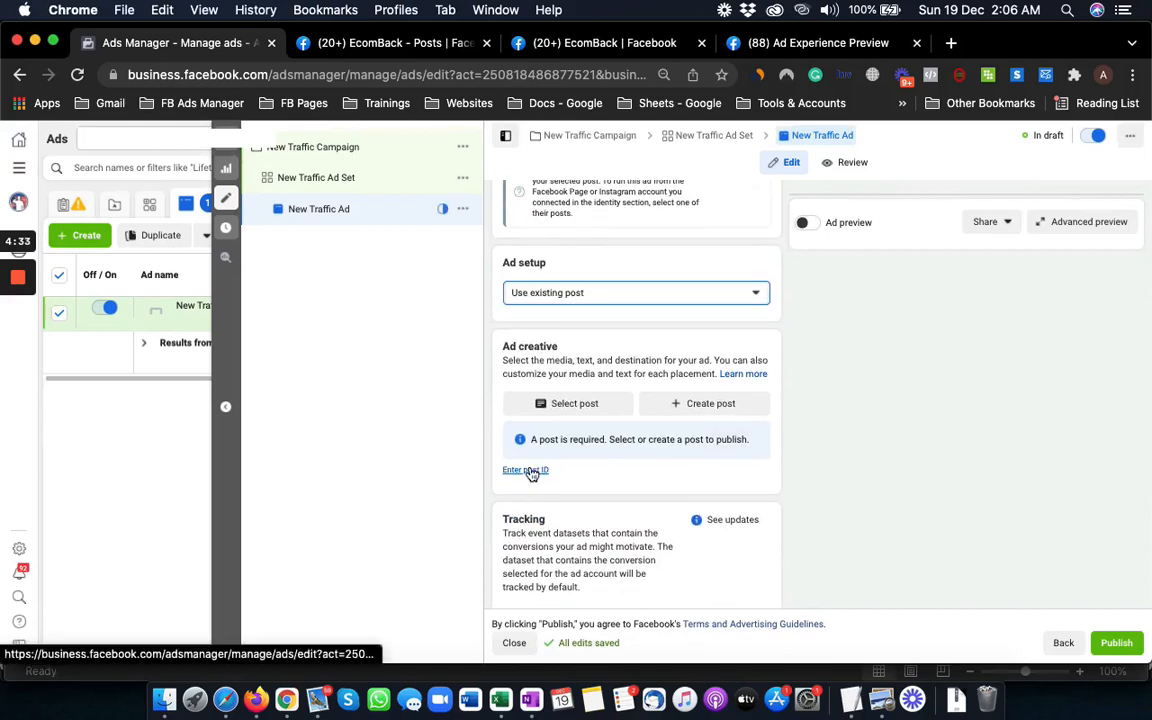
pyautogui.click(525, 470)
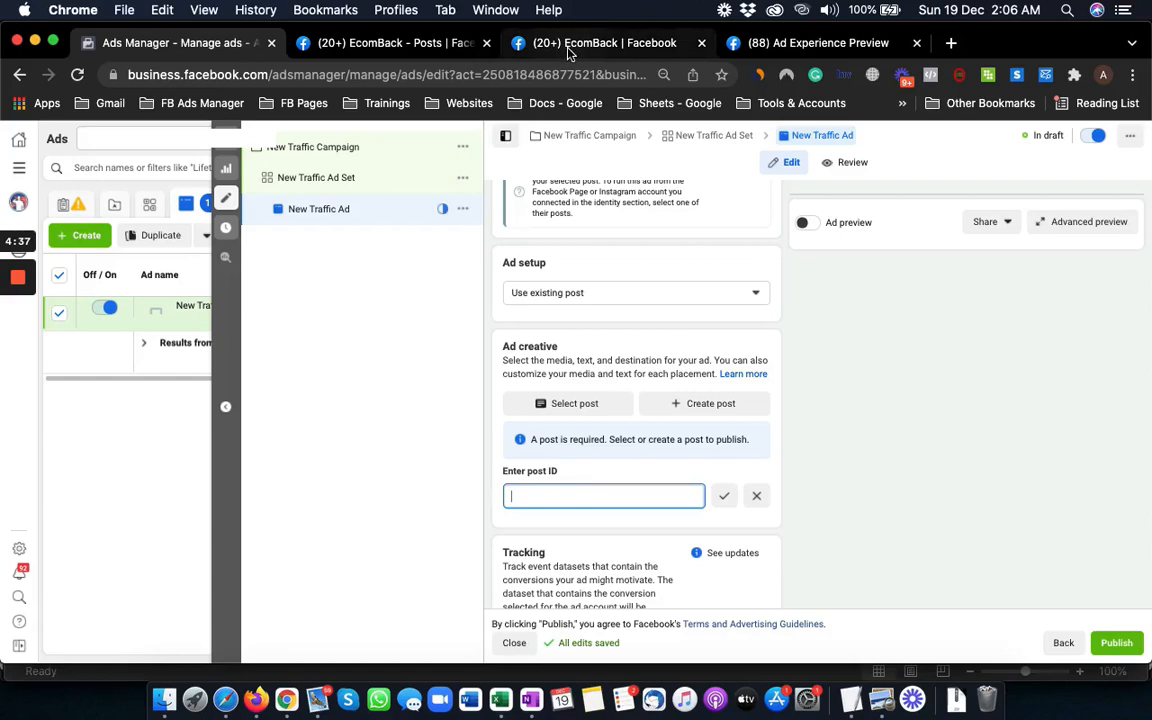
pyautogui.click(390, 42)
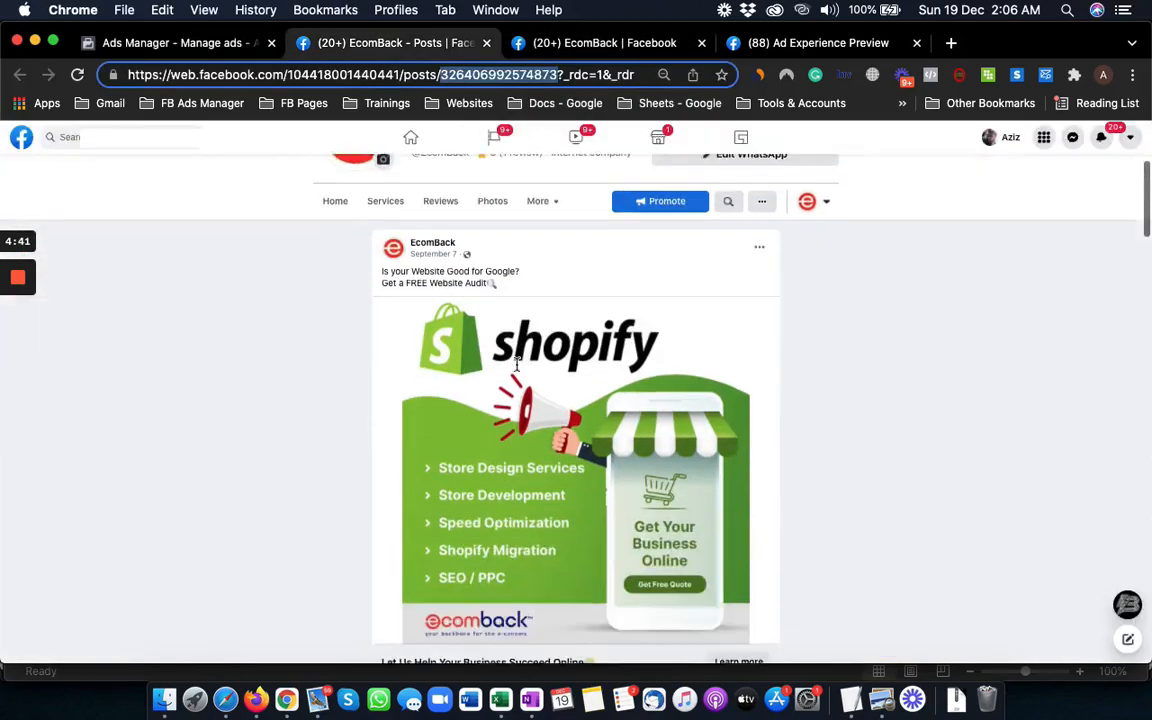
pyautogui.click(175, 43)
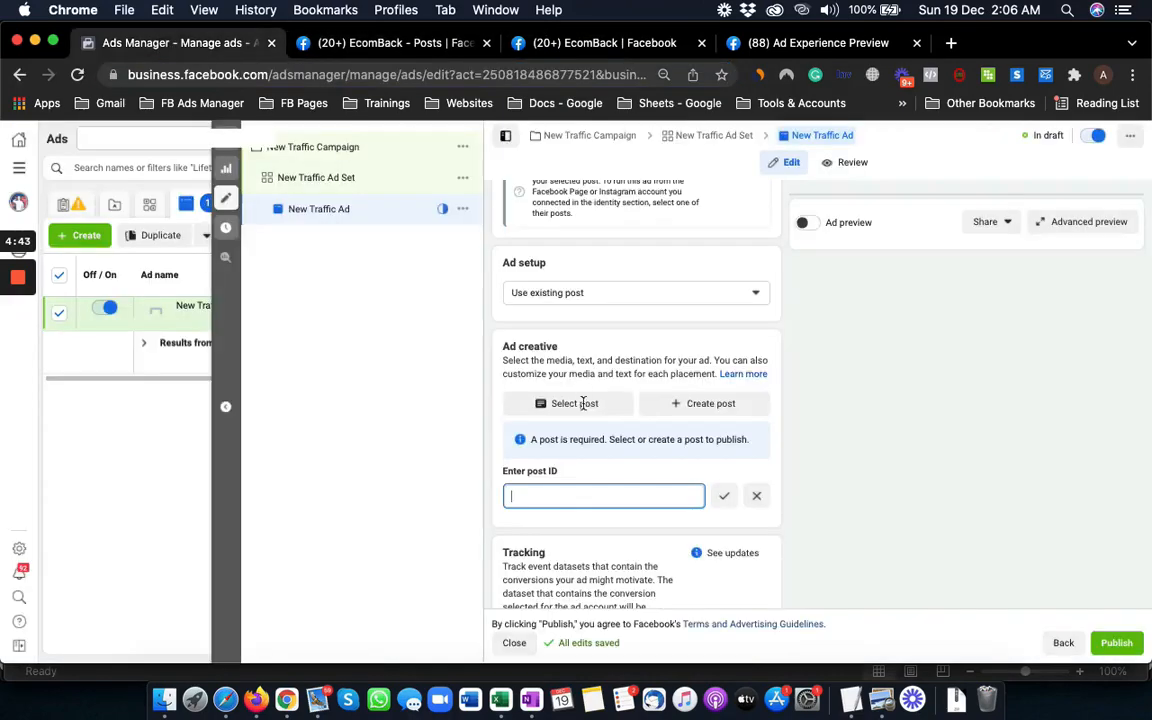
pyautogui.write('326406992514873')
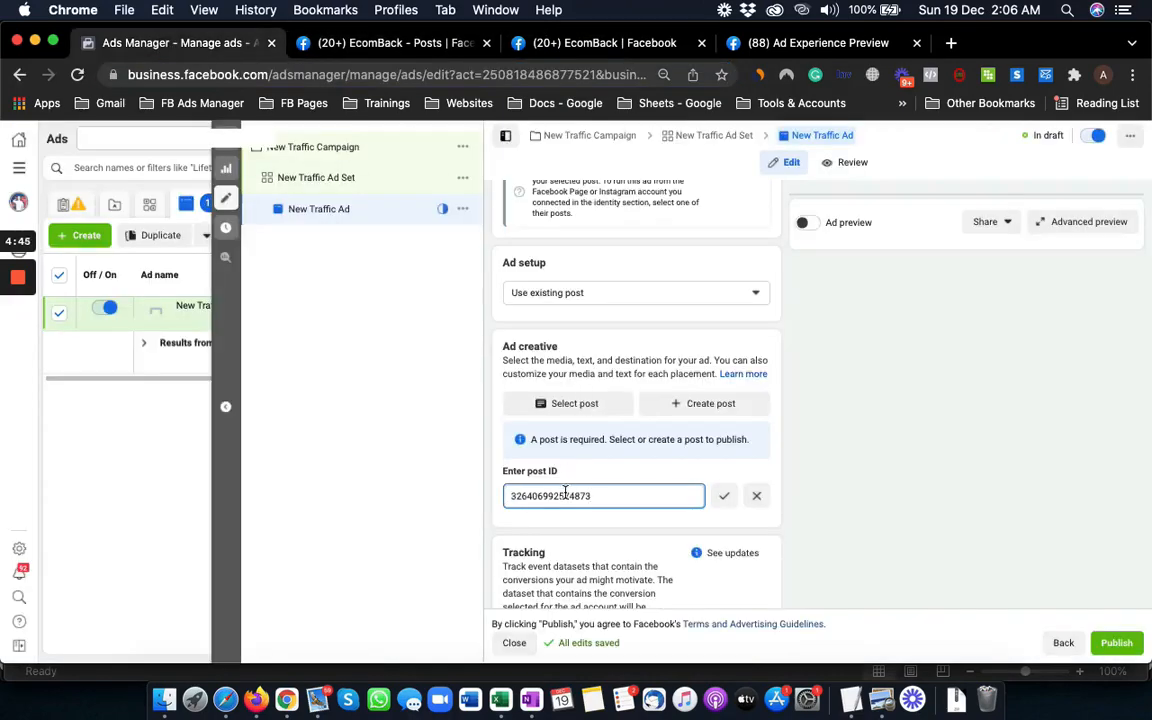
pyautogui.click(723, 496)
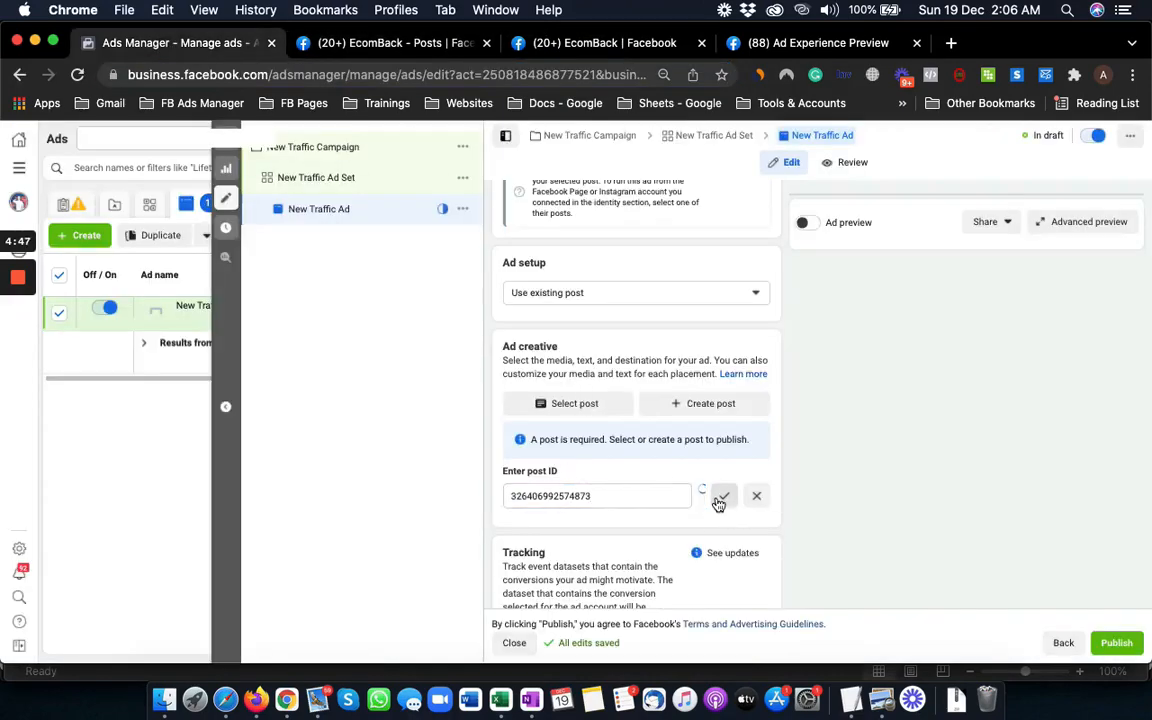
pyautogui.click(722, 496)
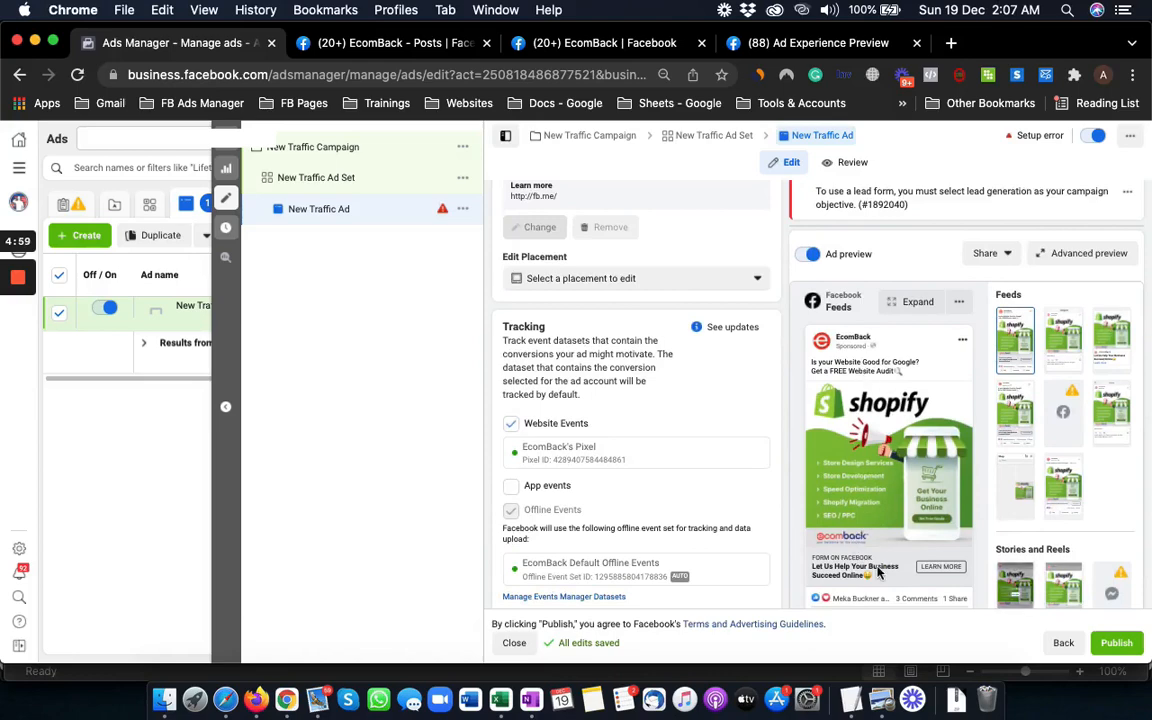
pyautogui.scroll(-3)
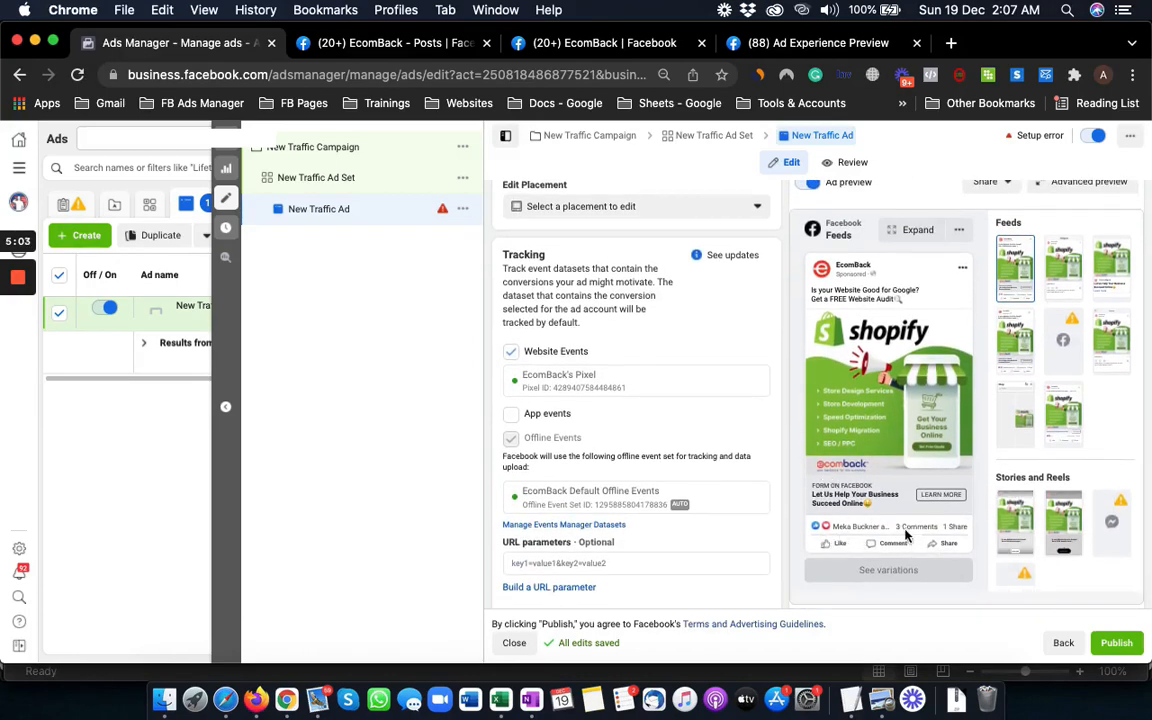
pyautogui.moveTo(810, 497)
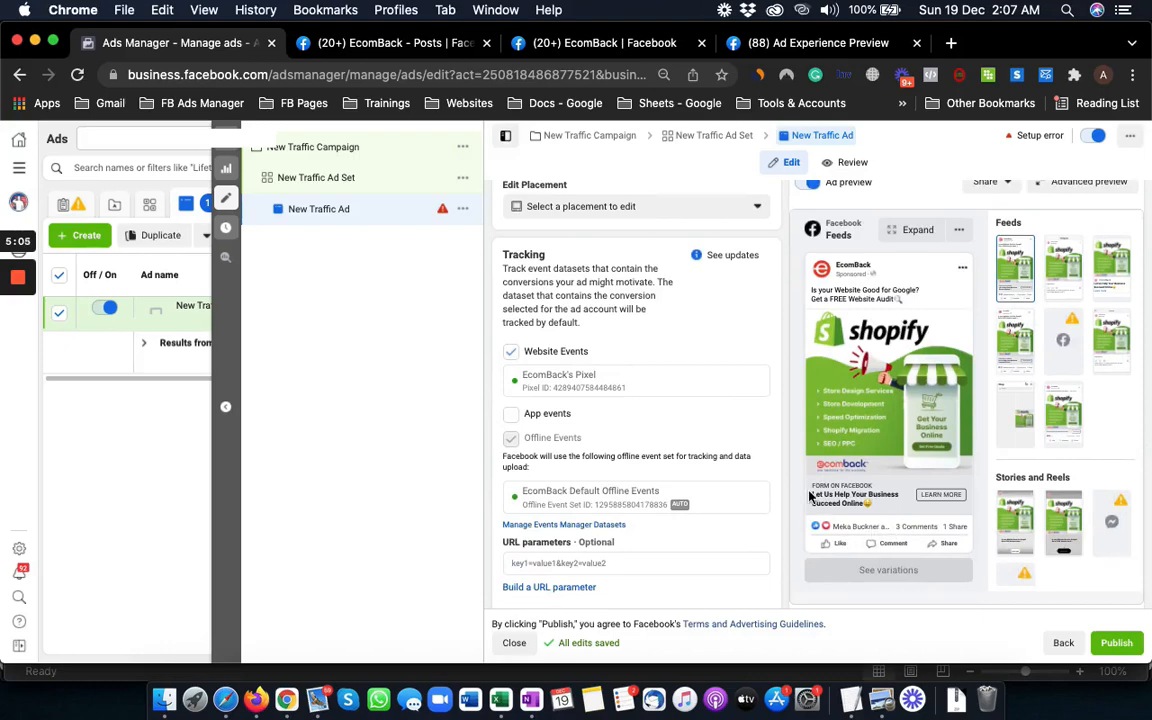
# Scroll to the top of the ad form and switch to the EcomBack Facebook tab
pyautogui.scroll(3)
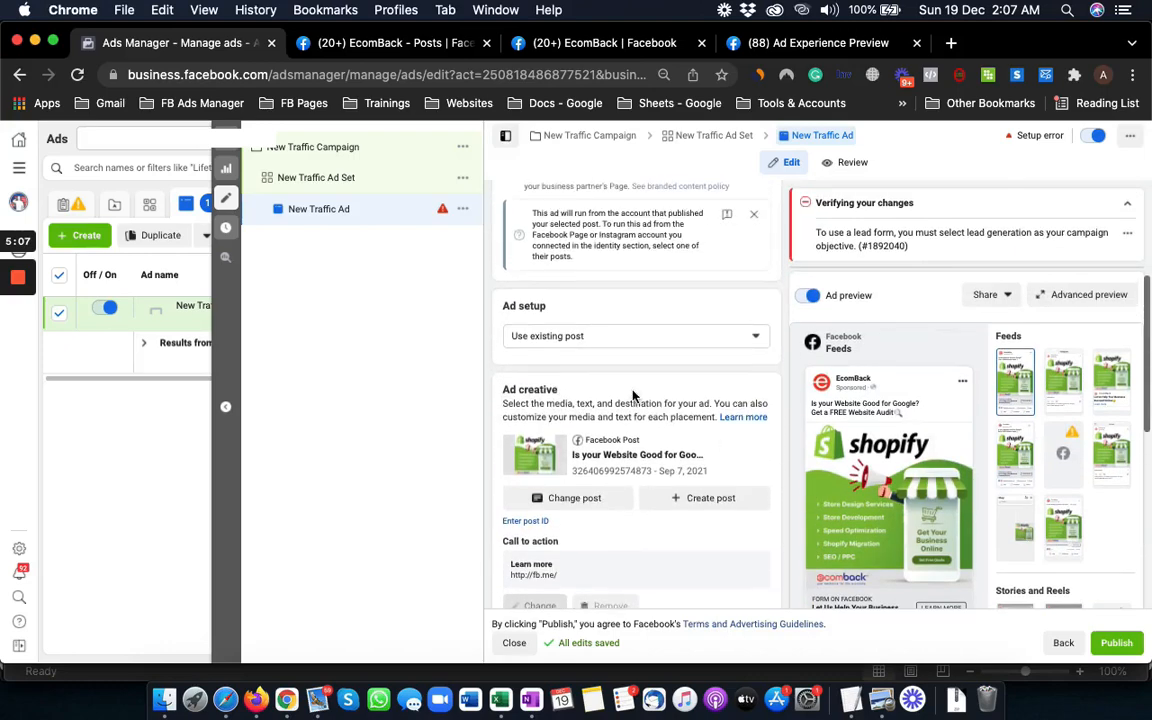
pyautogui.scroll(3)
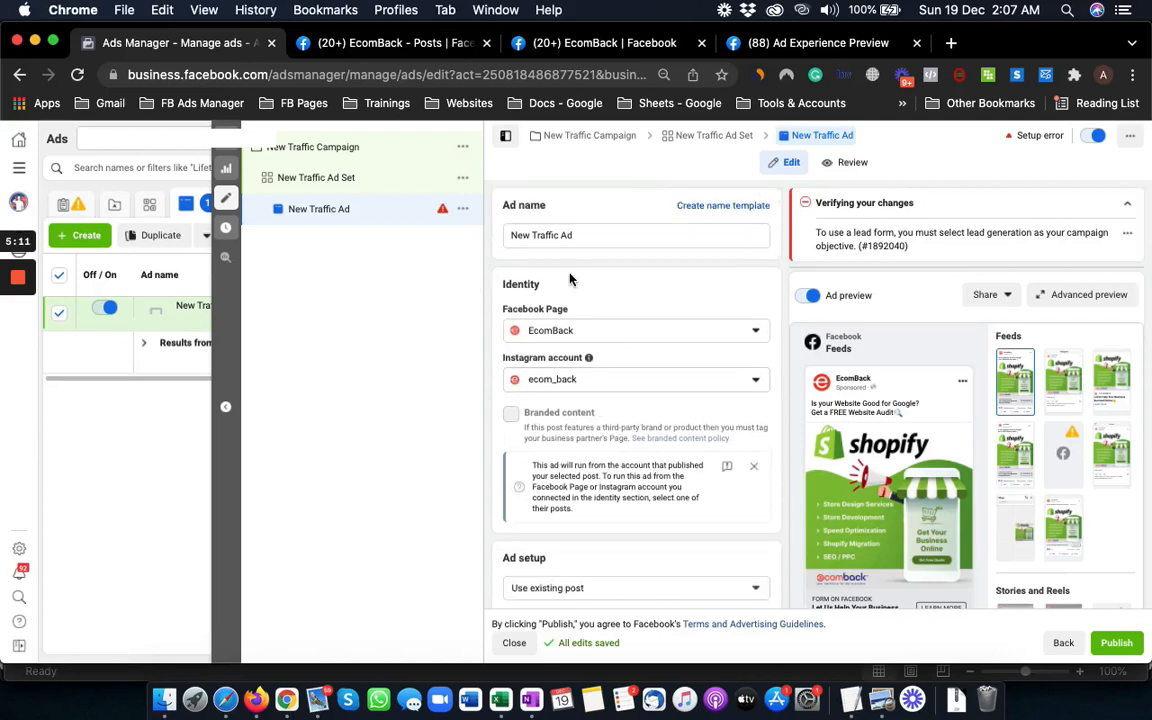
pyautogui.moveTo(410, 258)
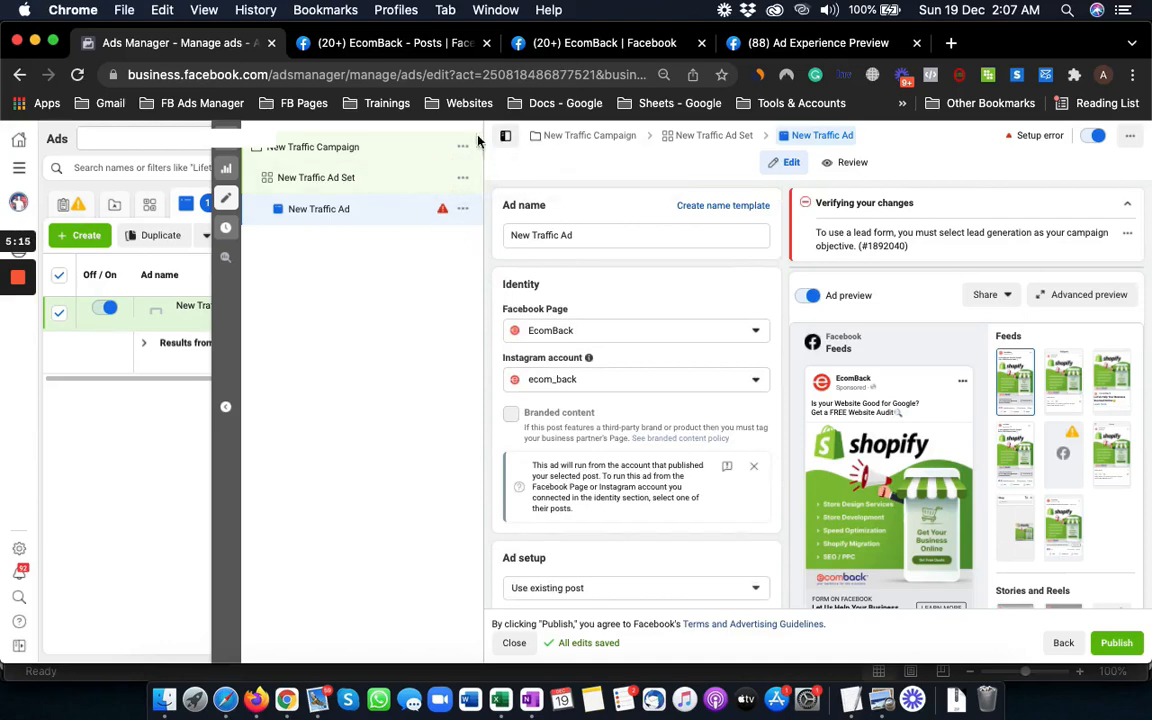
pyautogui.click(604, 43)
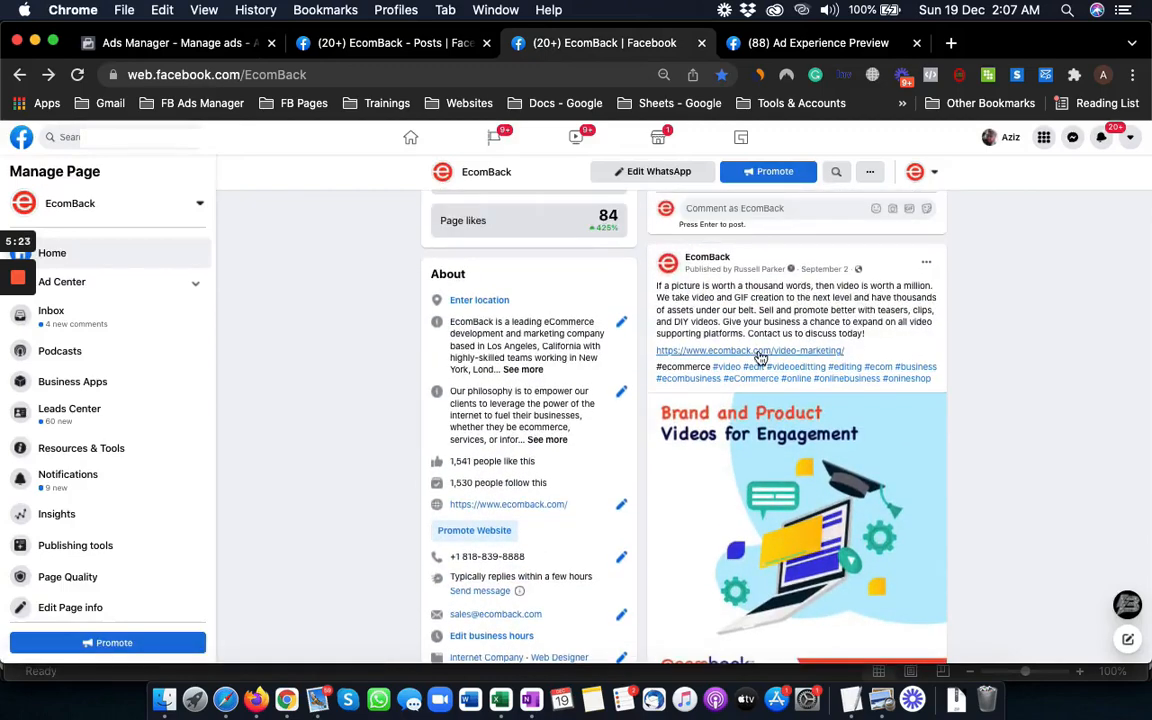
# Find the Brand and Product Videos post and select its ID in the address bar
pyautogui.scroll(-3)
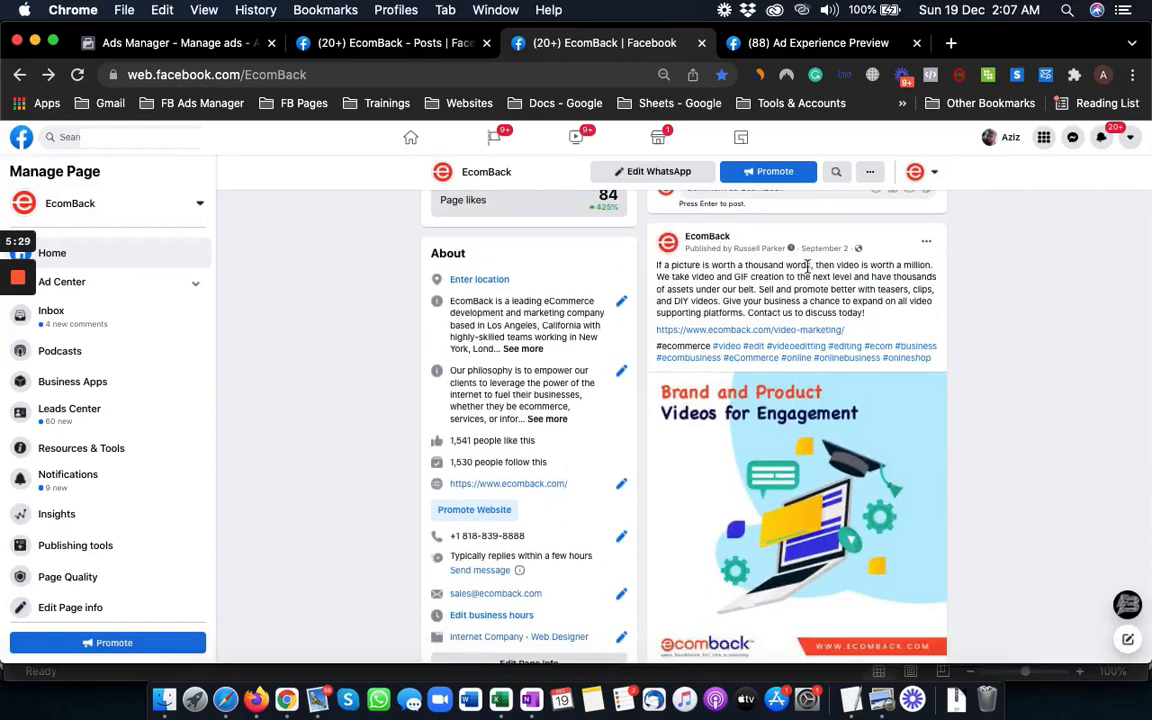
pyautogui.scroll(-3)
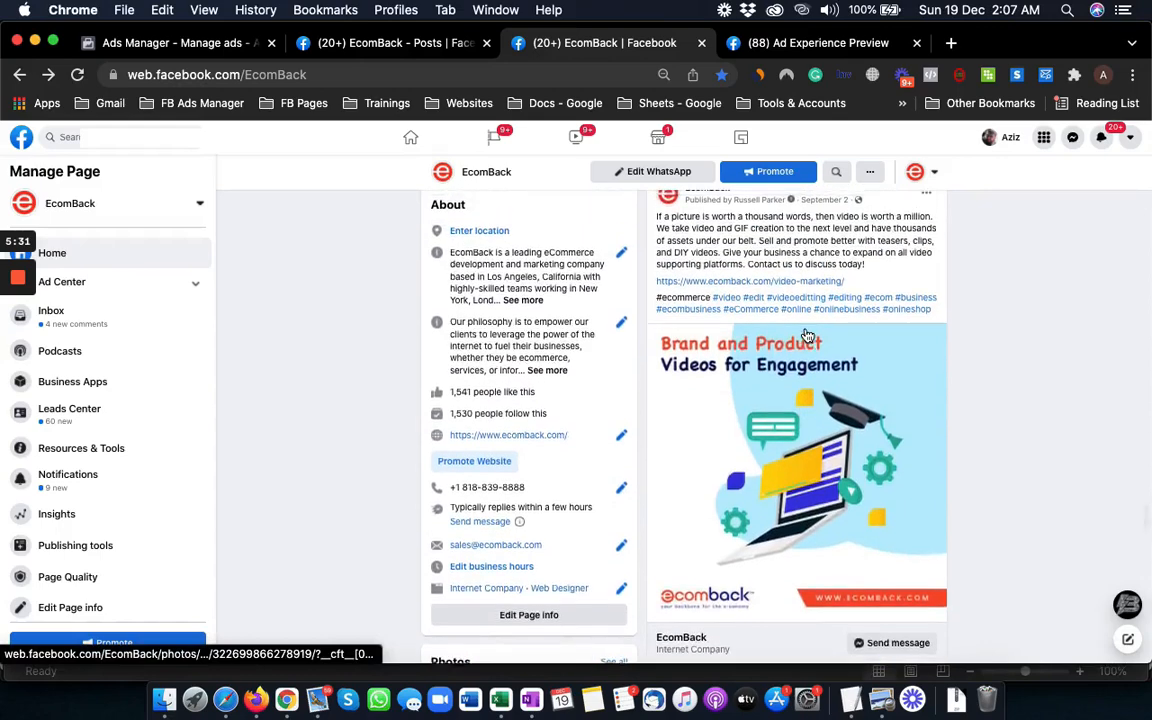
pyautogui.scroll(3)
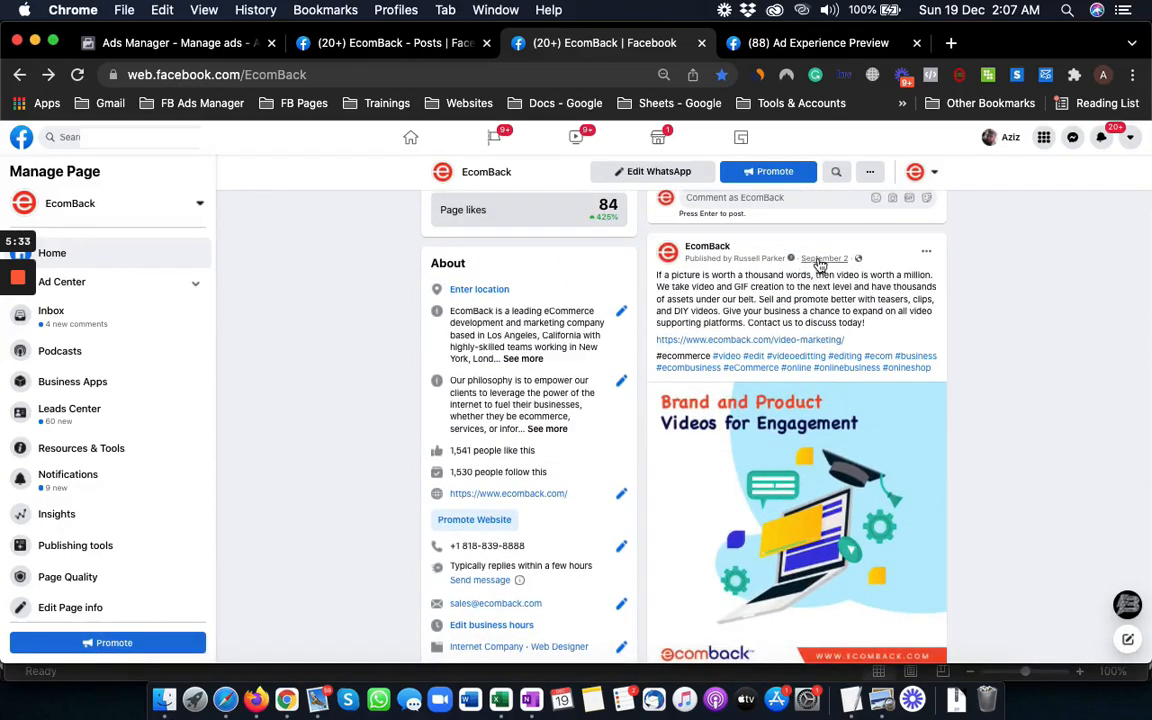
pyautogui.moveTo(824, 258)
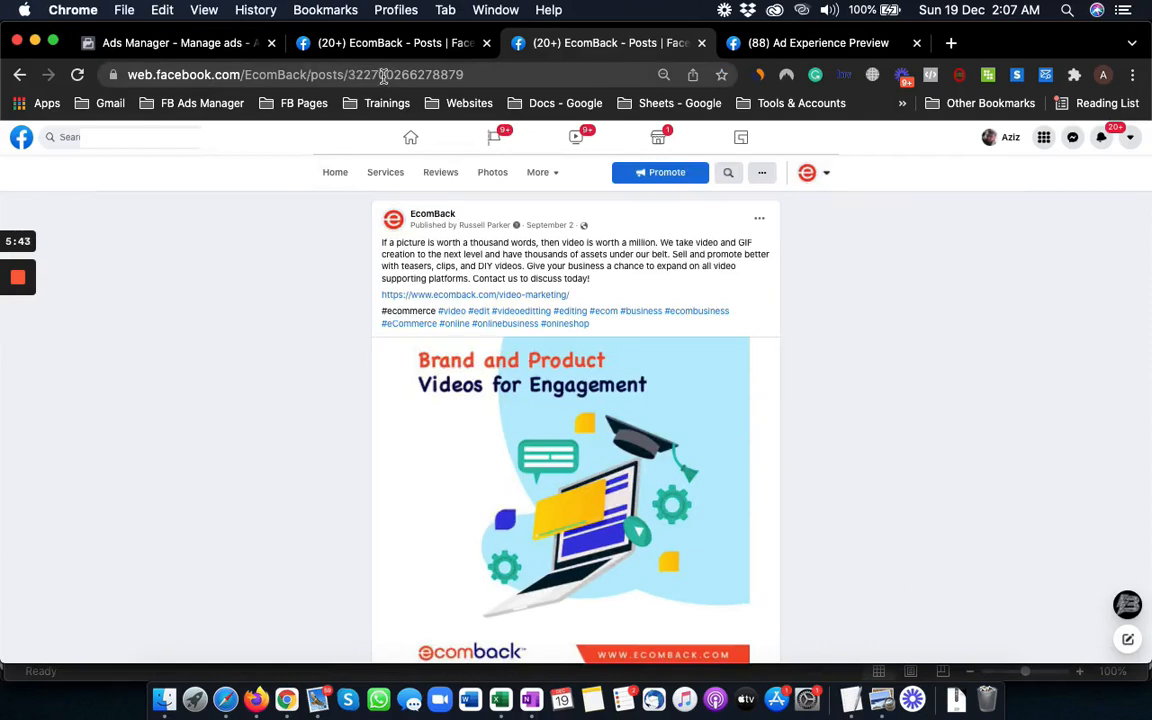
pyautogui.click(400, 74)
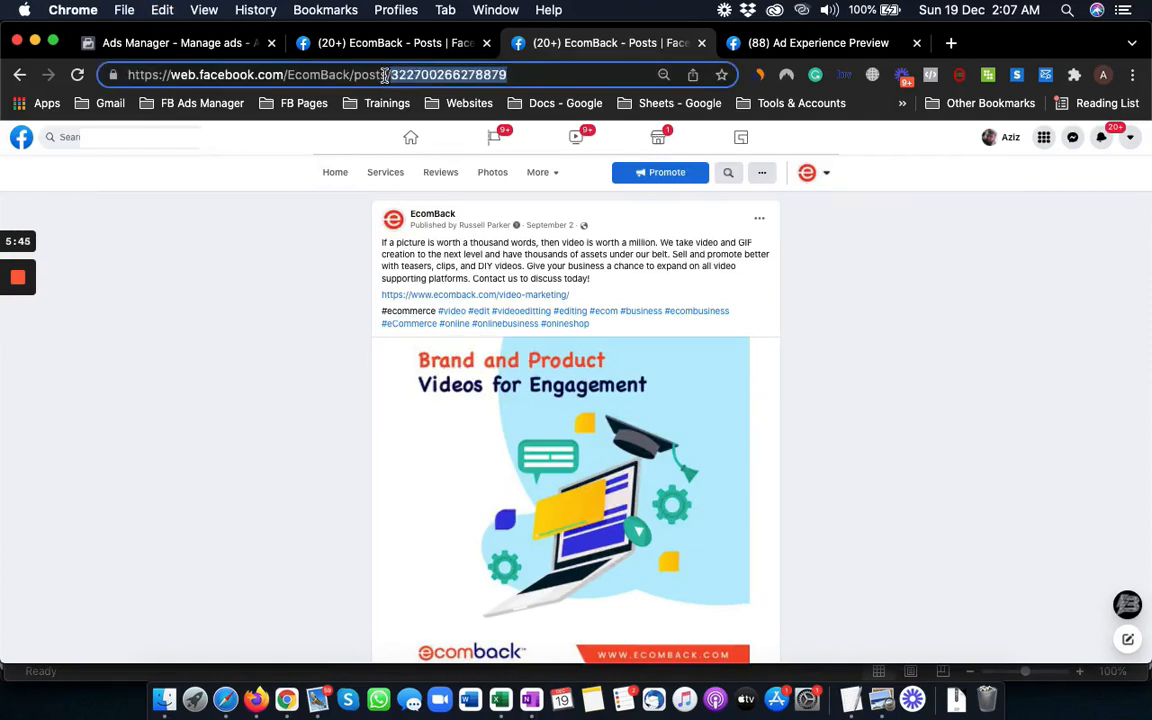
pyautogui.click(170, 42)
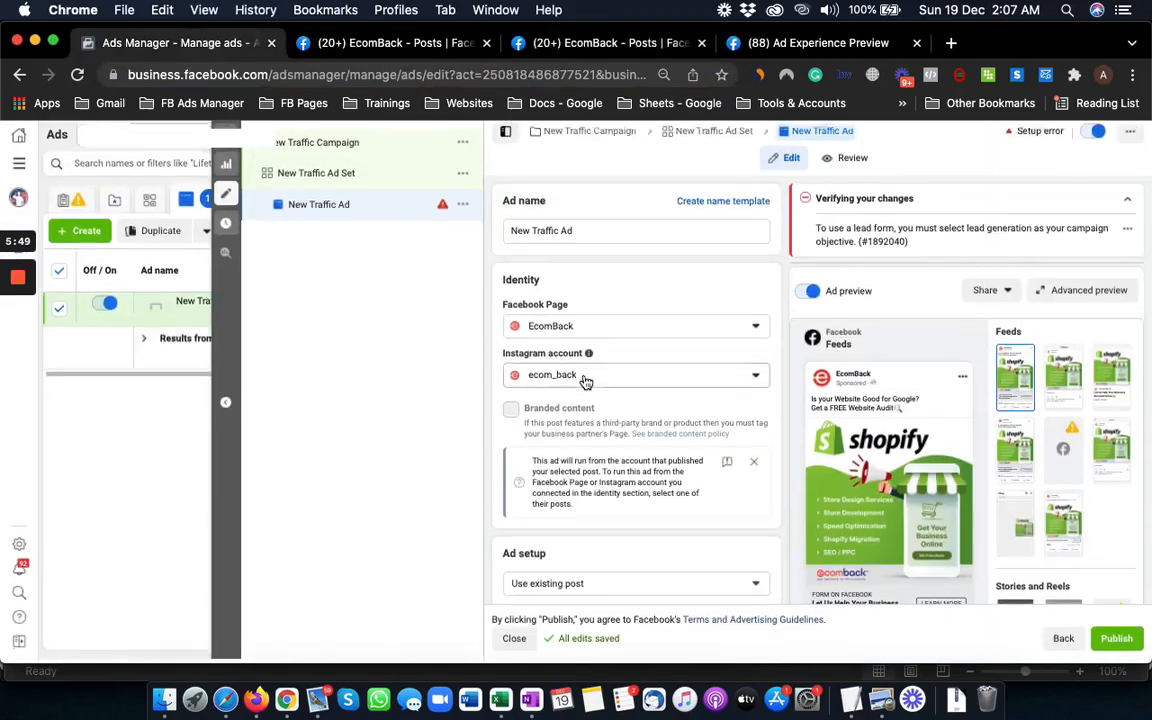
pyautogui.scroll(-3)
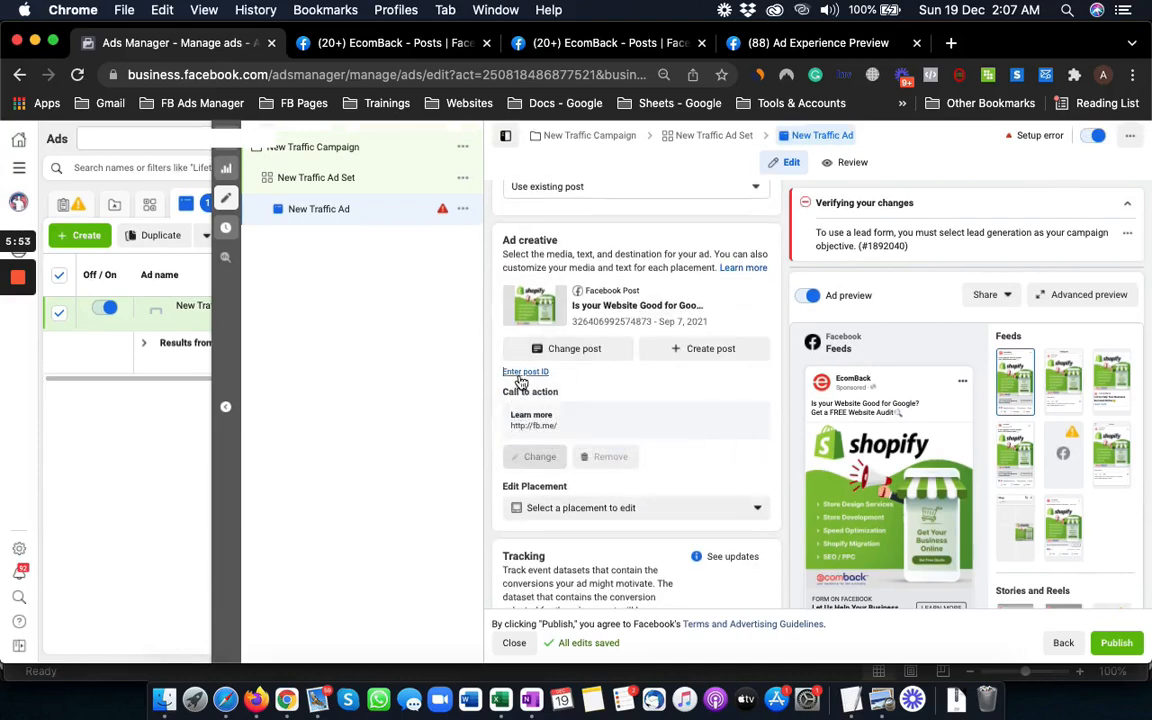
pyautogui.moveTo(525, 372)
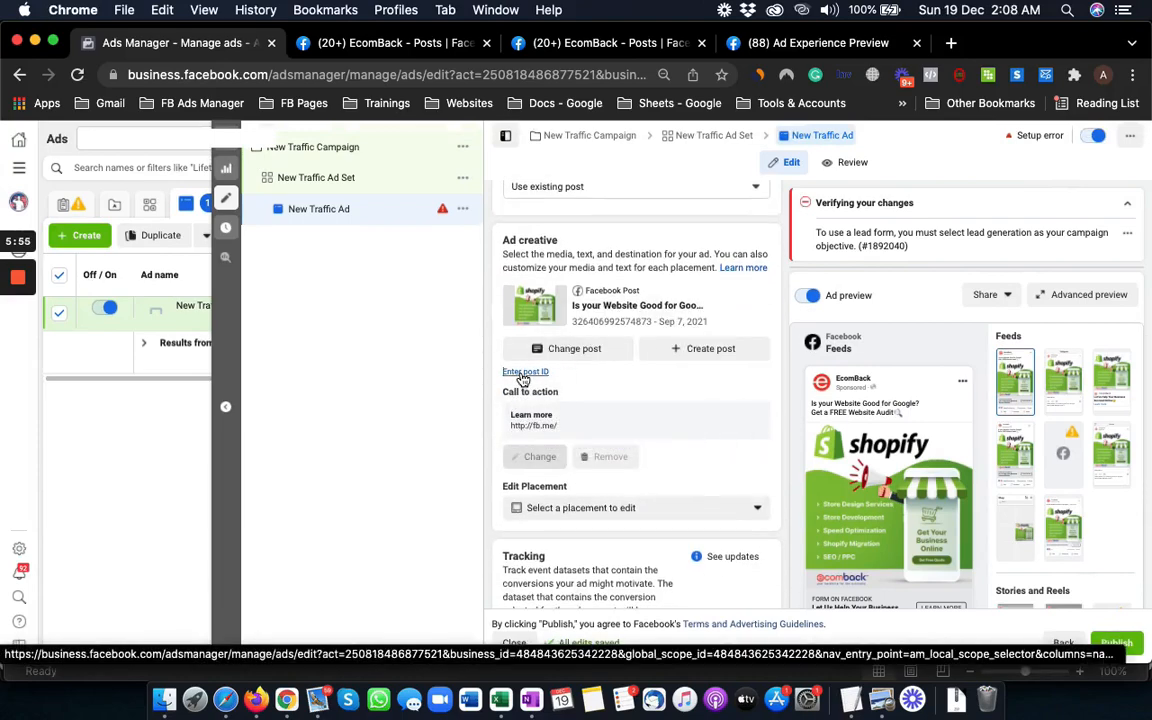
pyautogui.click(525, 371)
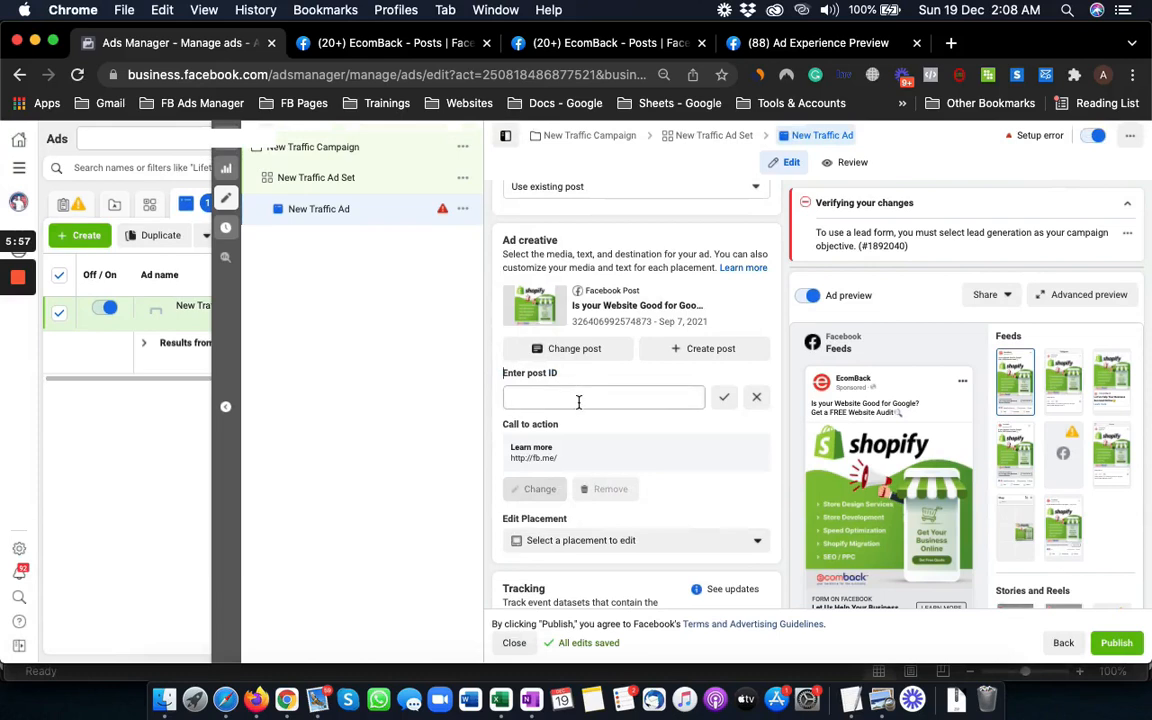
pyautogui.write('322700266278879')
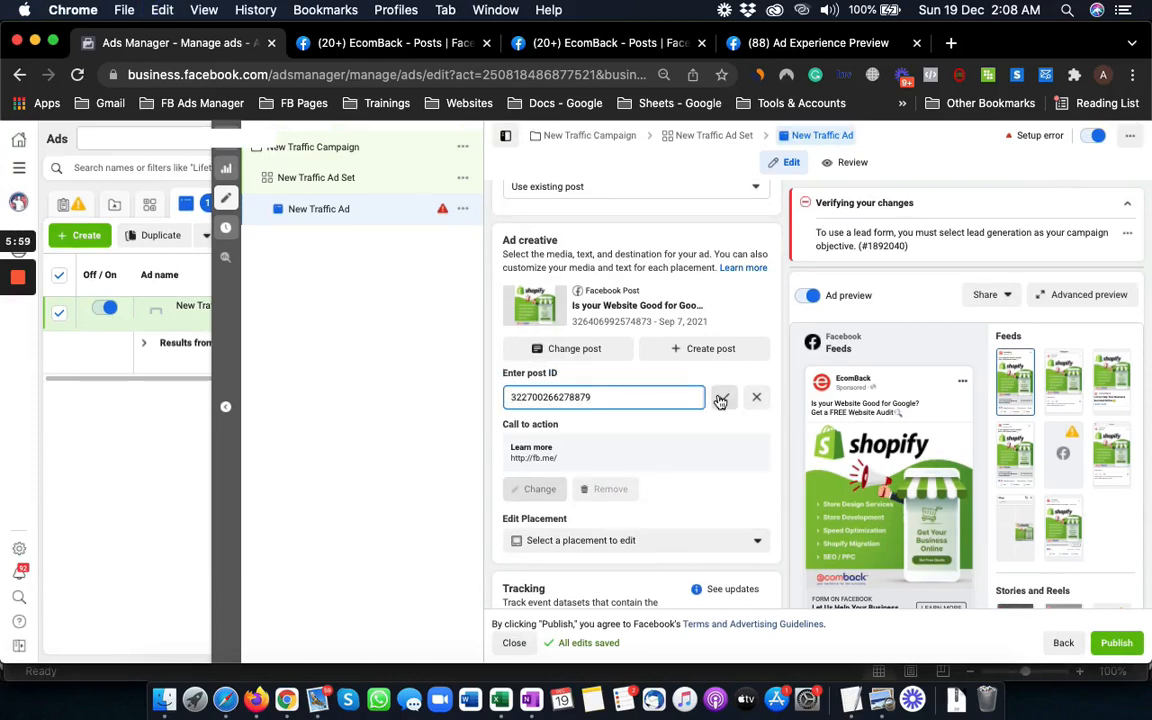
pyautogui.click(722, 397)
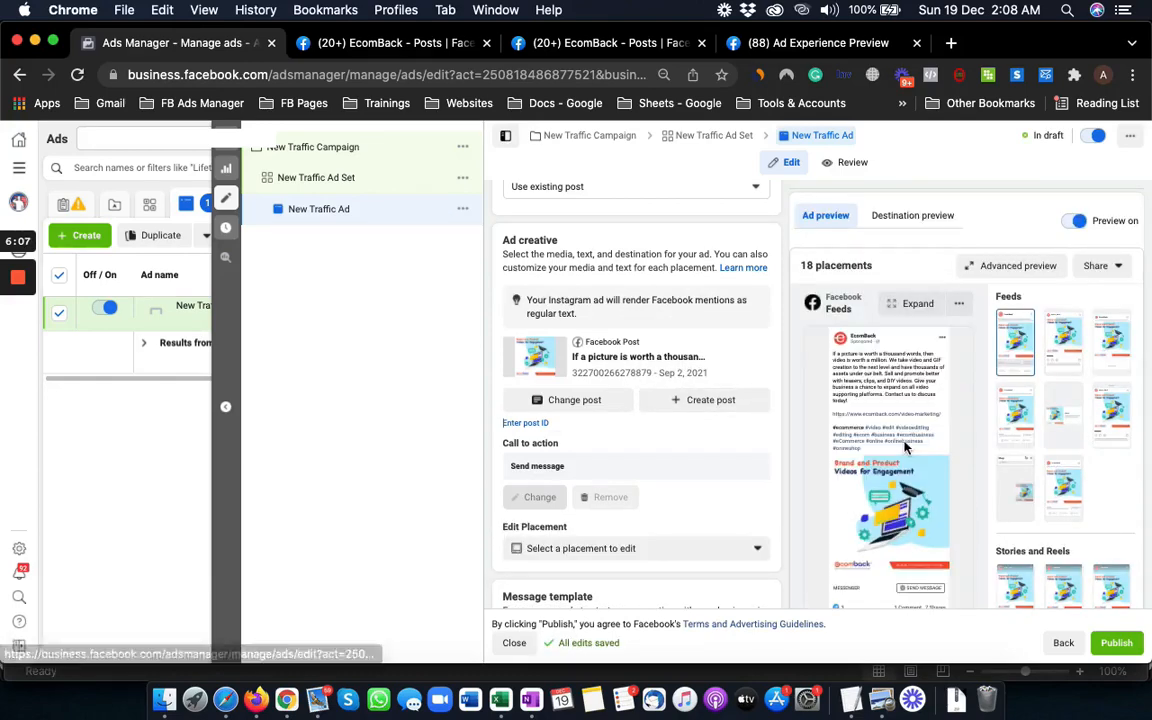
pyautogui.scroll(-3)
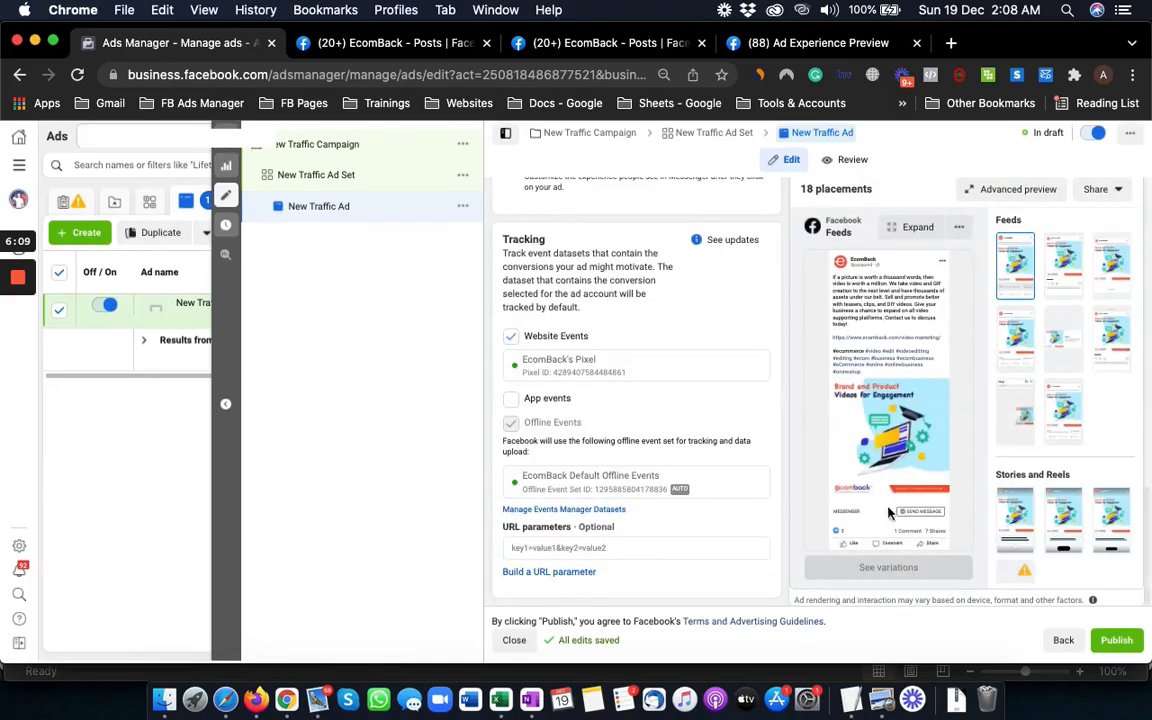
pyautogui.scroll(3)
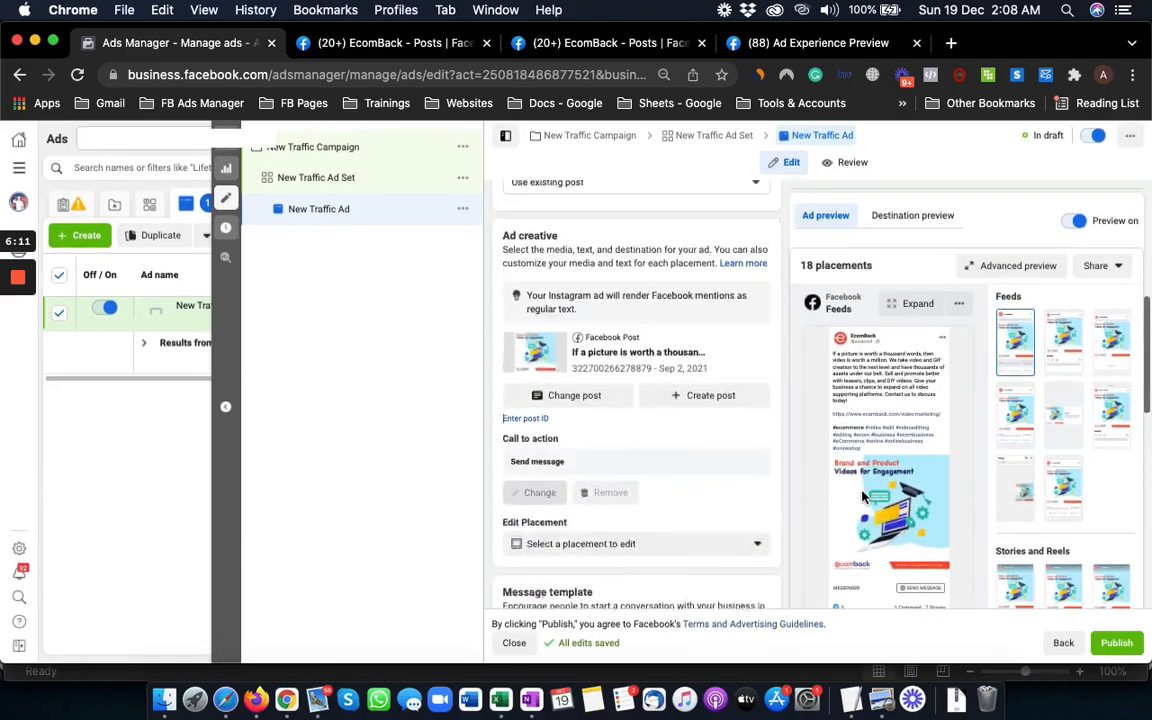
pyautogui.scroll(3)
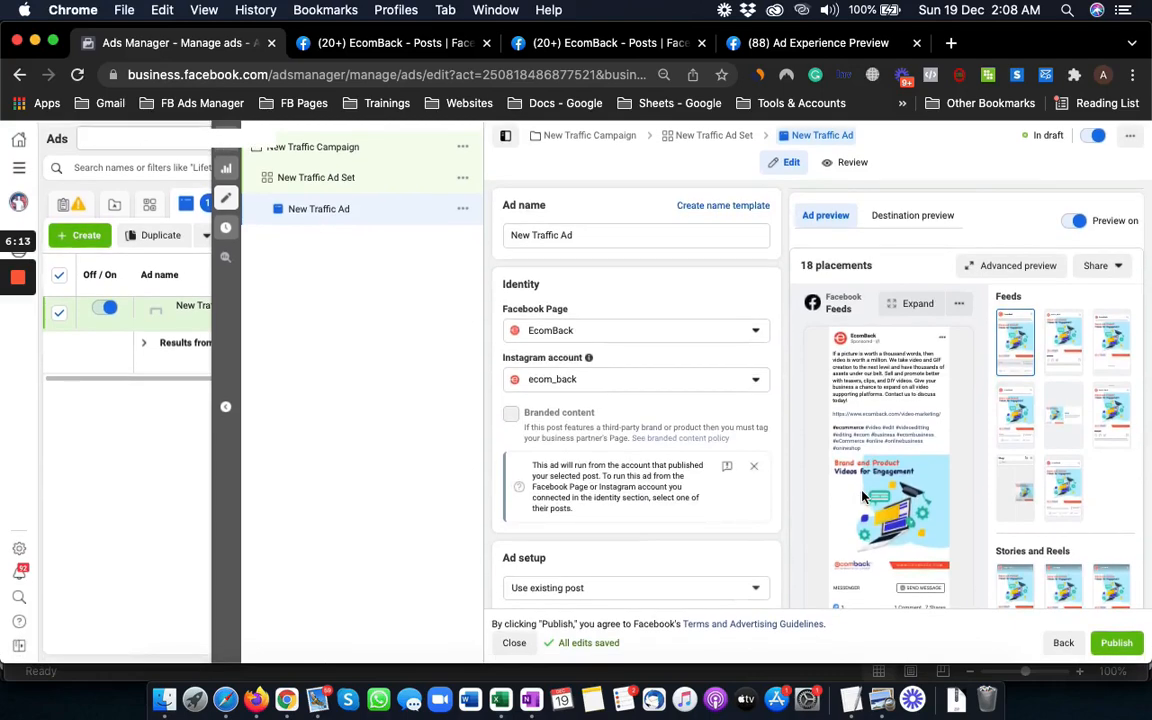
pyautogui.moveTo(970, 408)
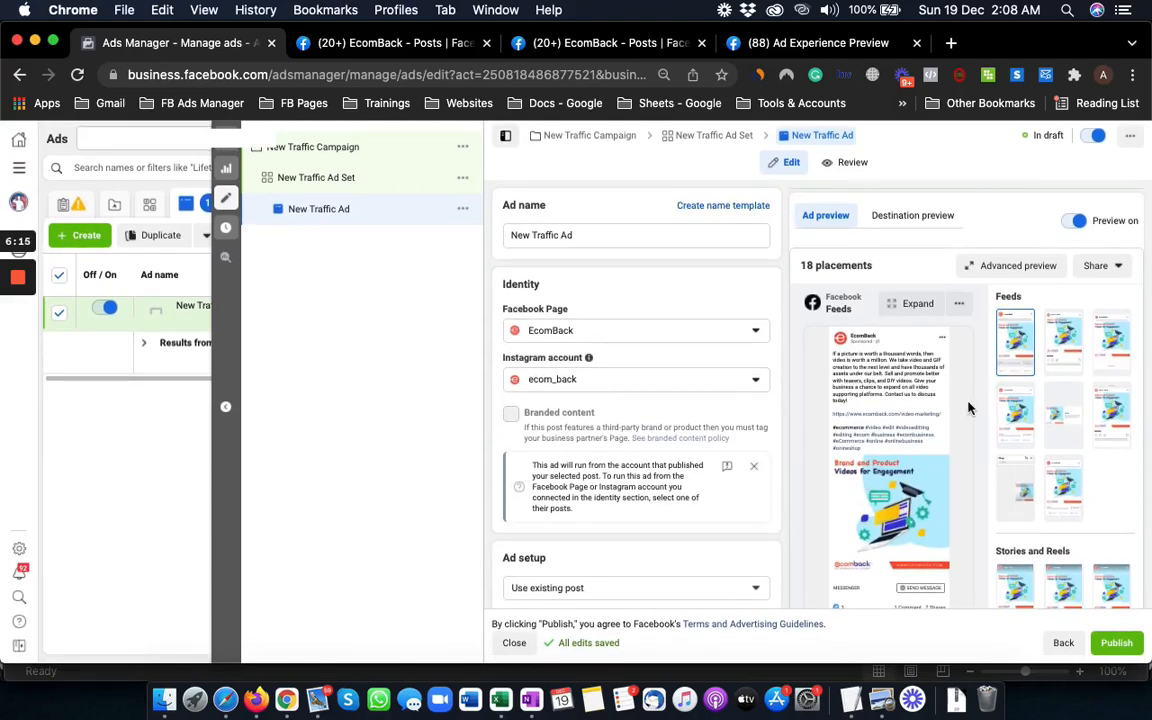